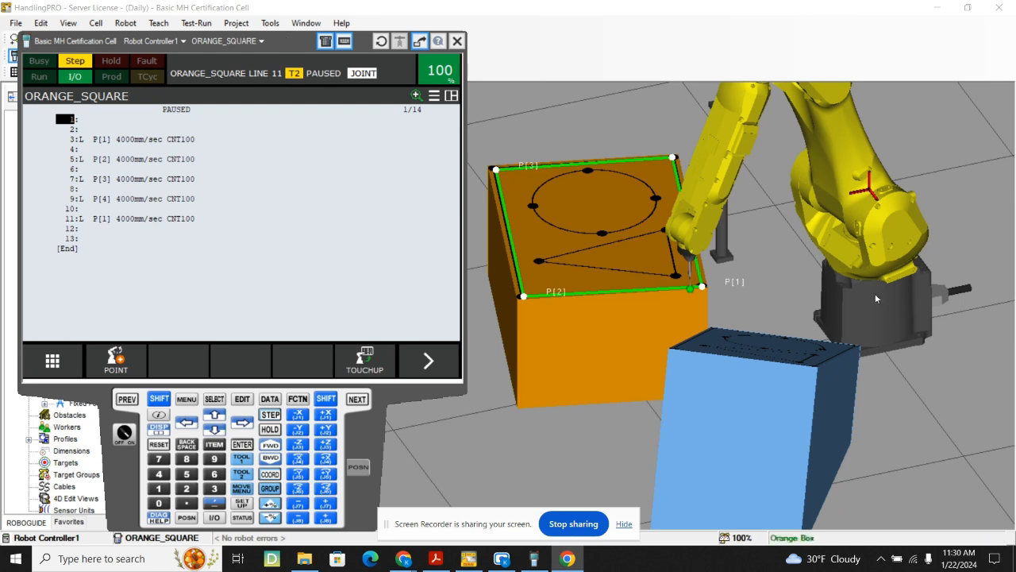
mouse_move(635, 230)
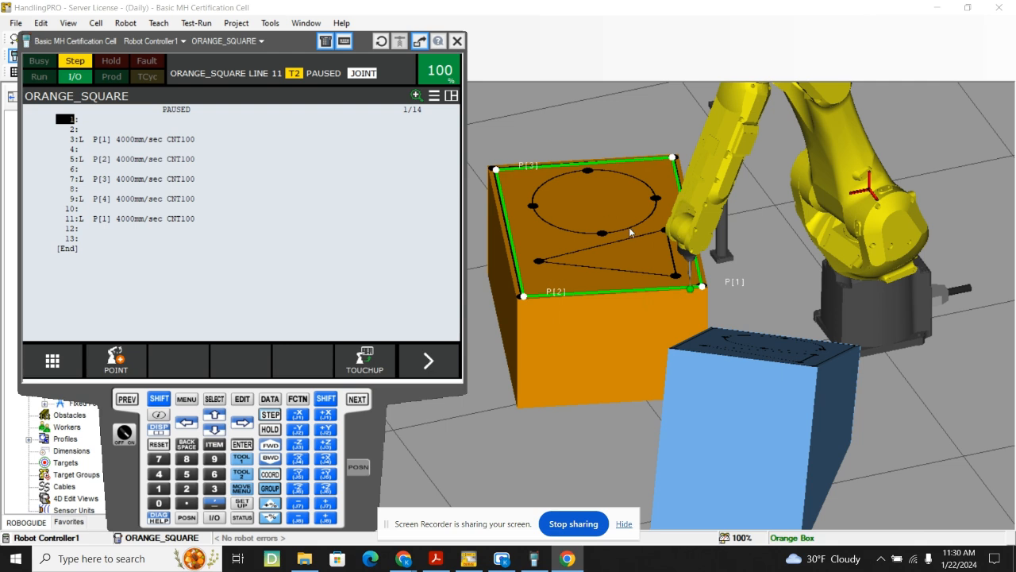
mouse_move(512, 212)
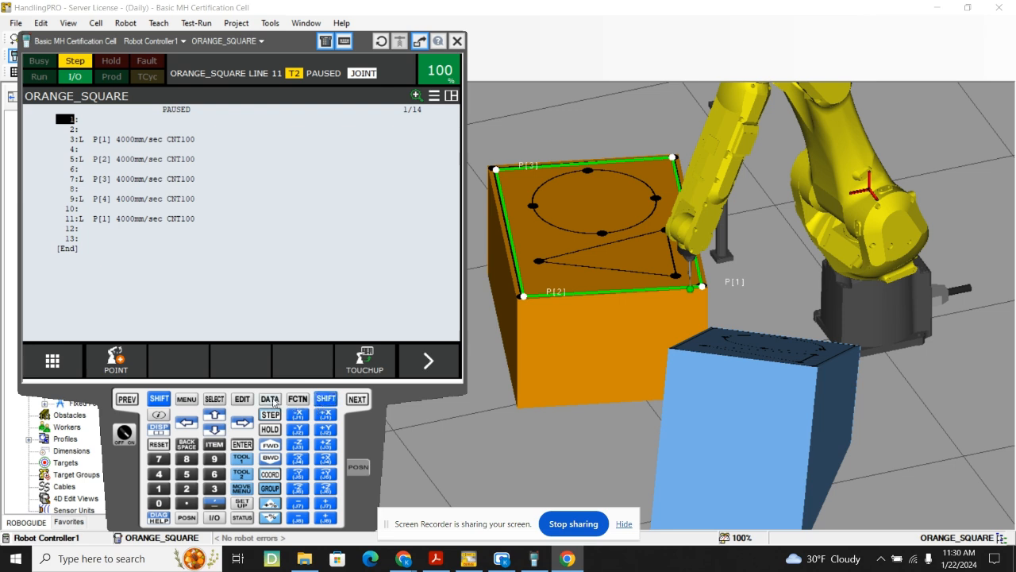
Name PR[3] 'Offset +X' and set its X, Y and Z position values to zero.
click(270, 398)
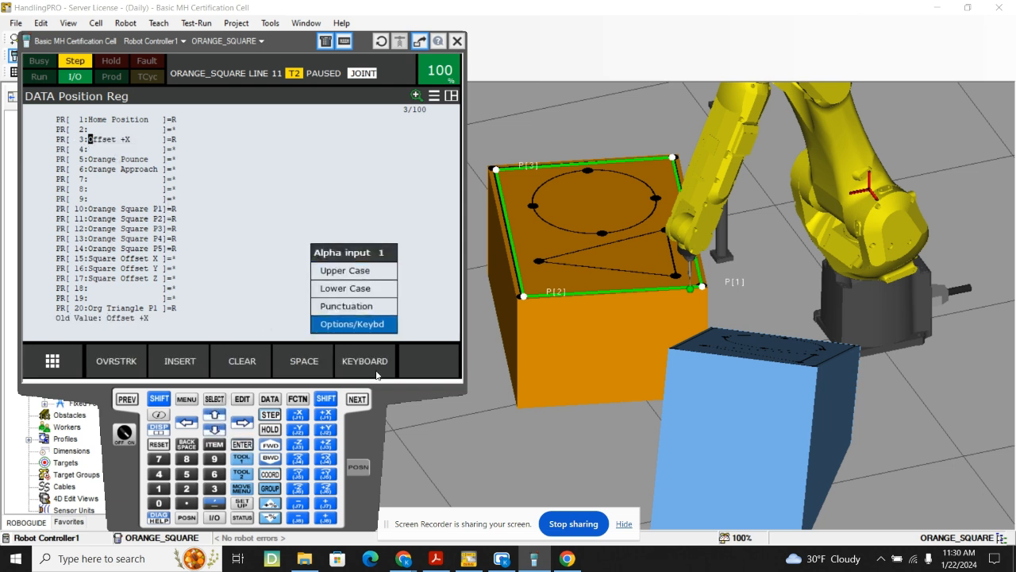
click(364, 360)
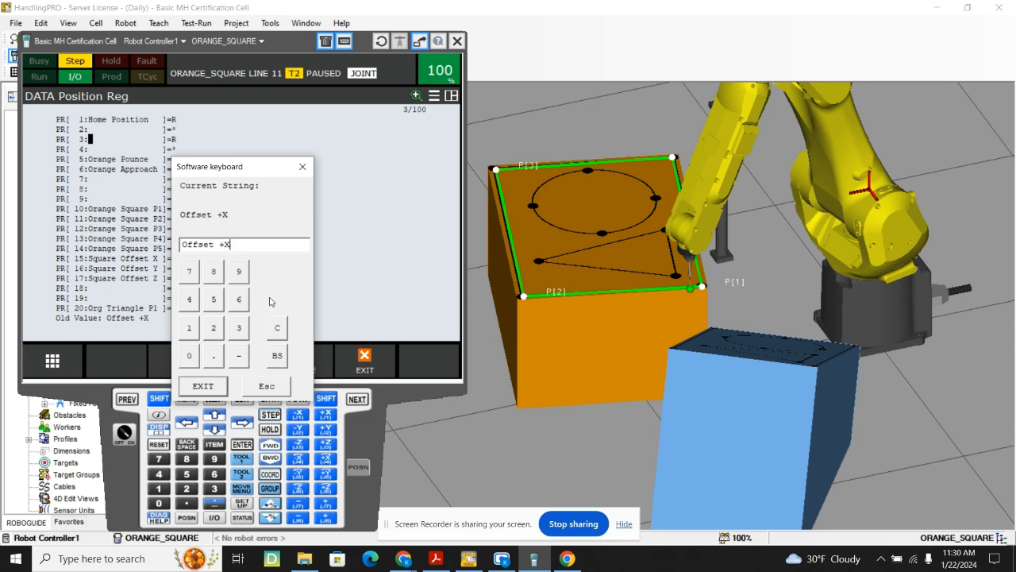
click(202, 385)
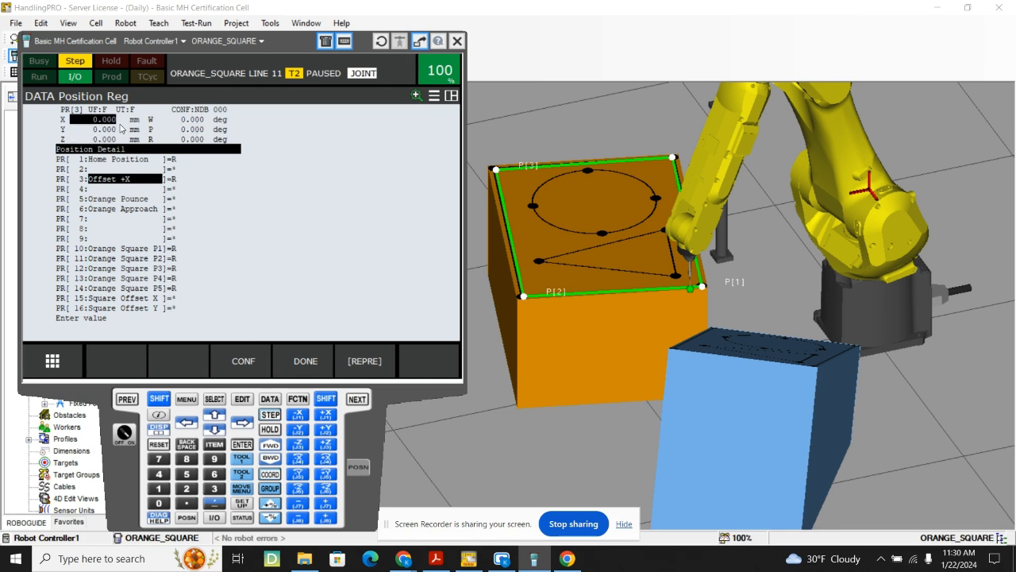
mouse_move(312, 271)
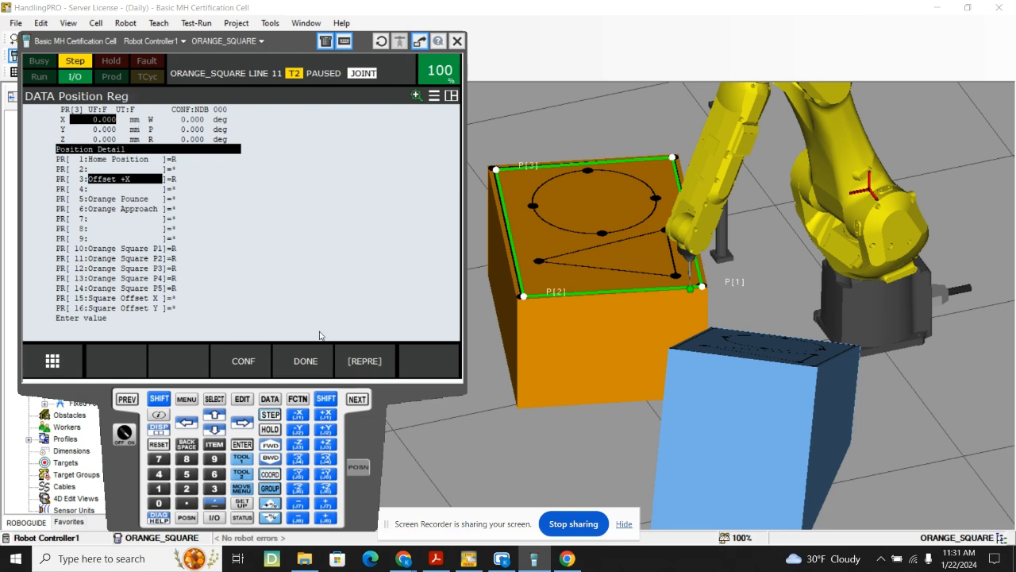
click(365, 360)
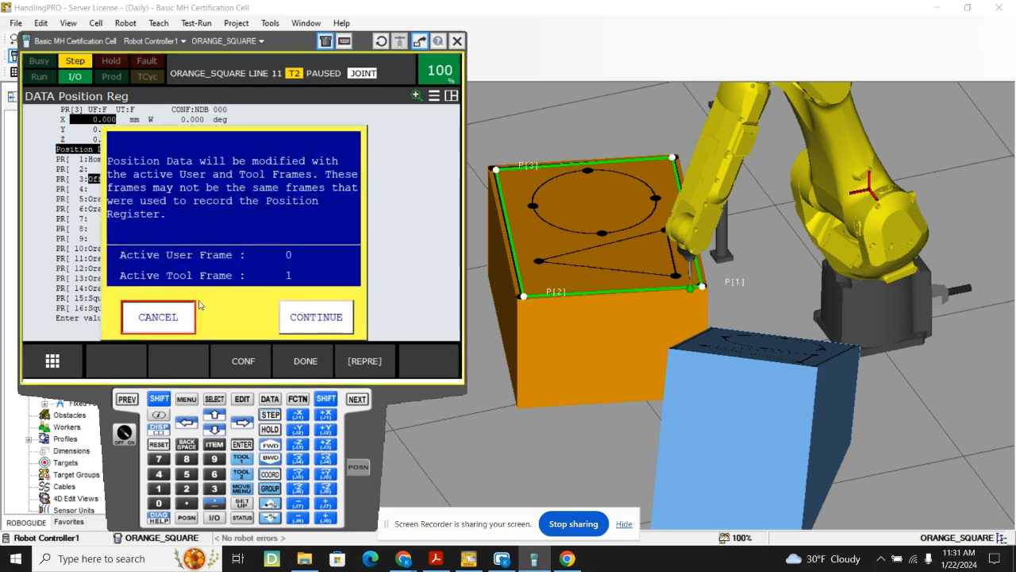
click(316, 317)
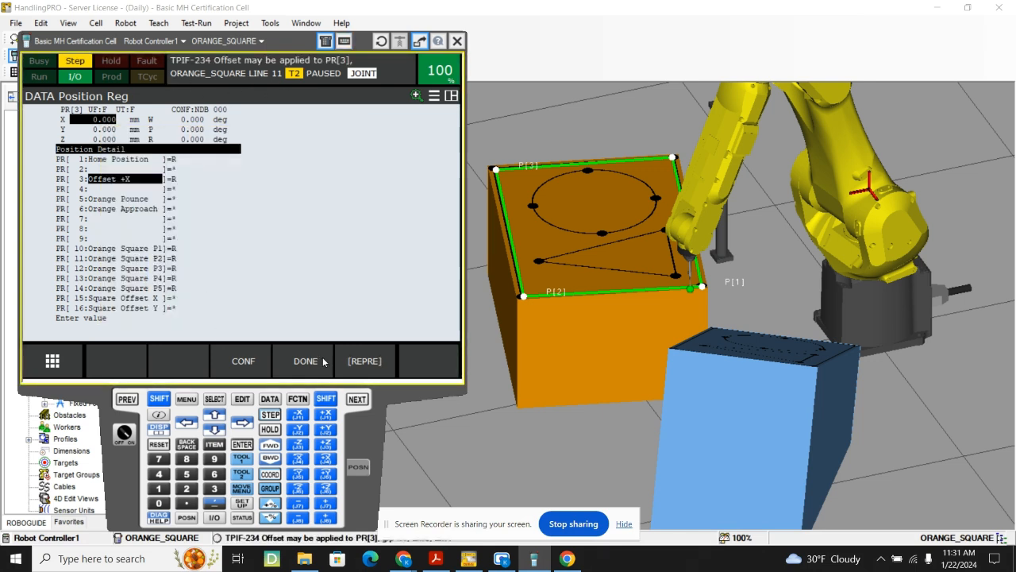
click(305, 361)
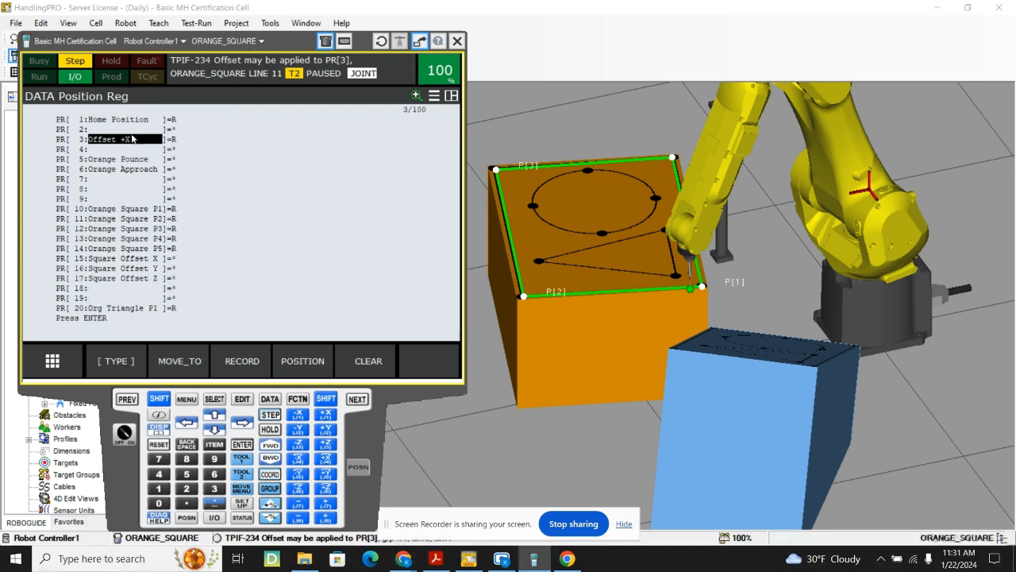
mouse_move(262, 361)
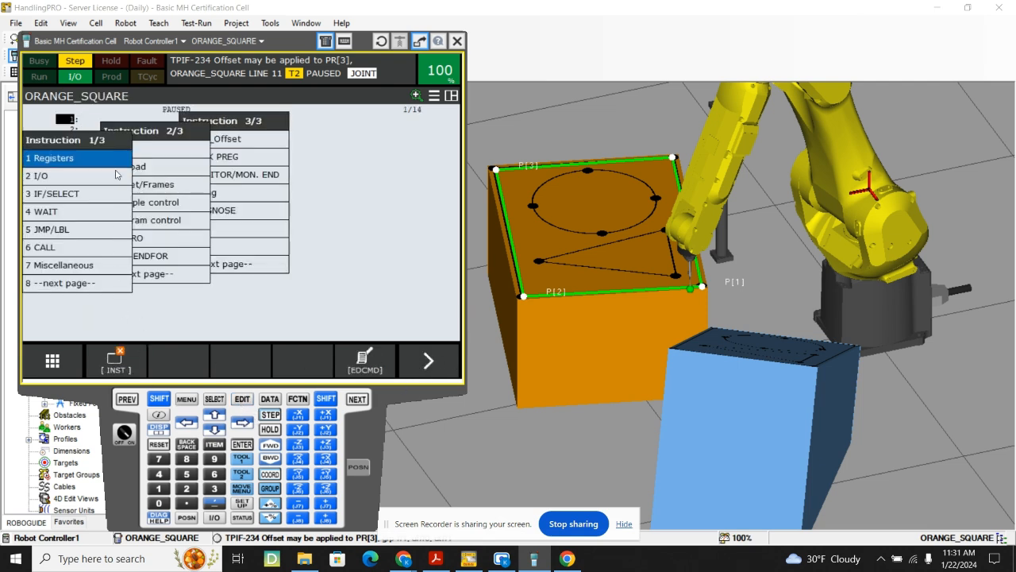
Insert line 1 as PR[3,1]=50, giving Offset +X an X component of 50.
click(49, 157)
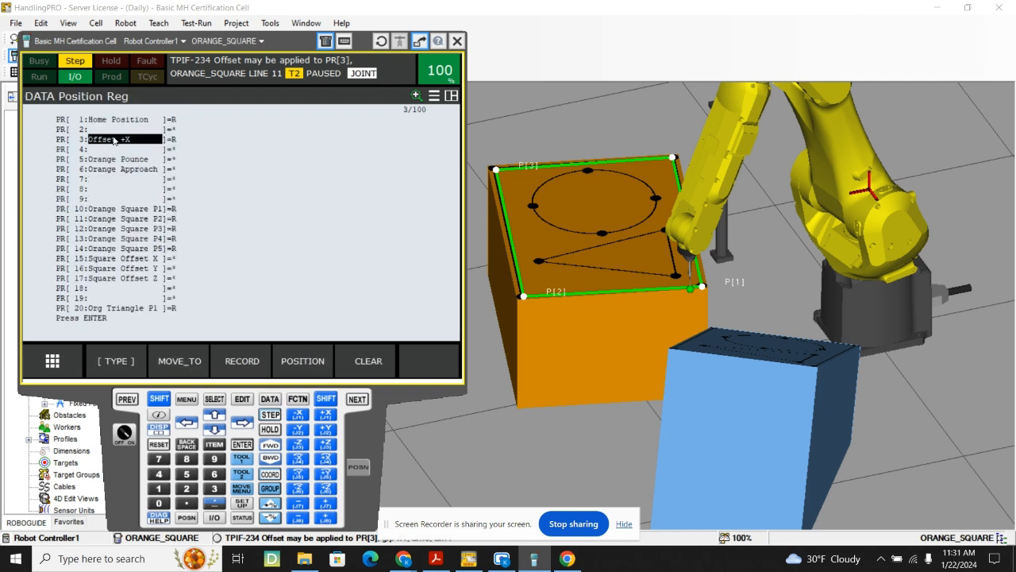
click(303, 359)
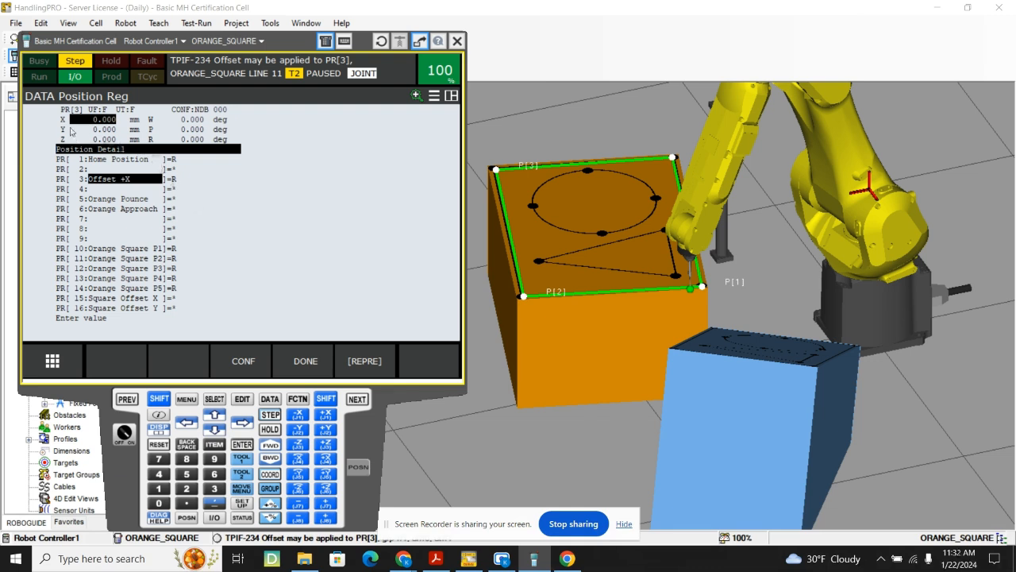
mouse_move(65, 127)
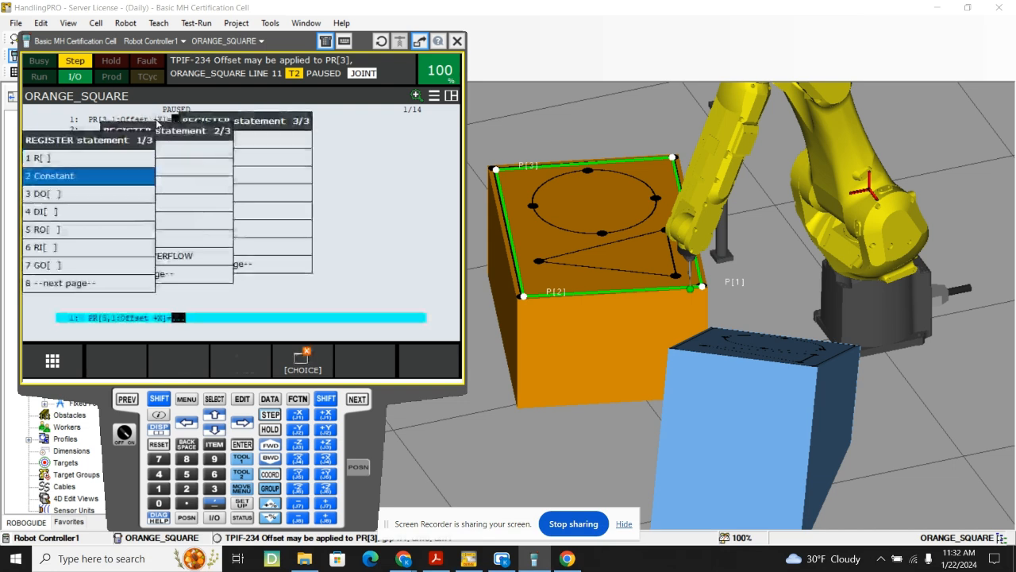
text(50)
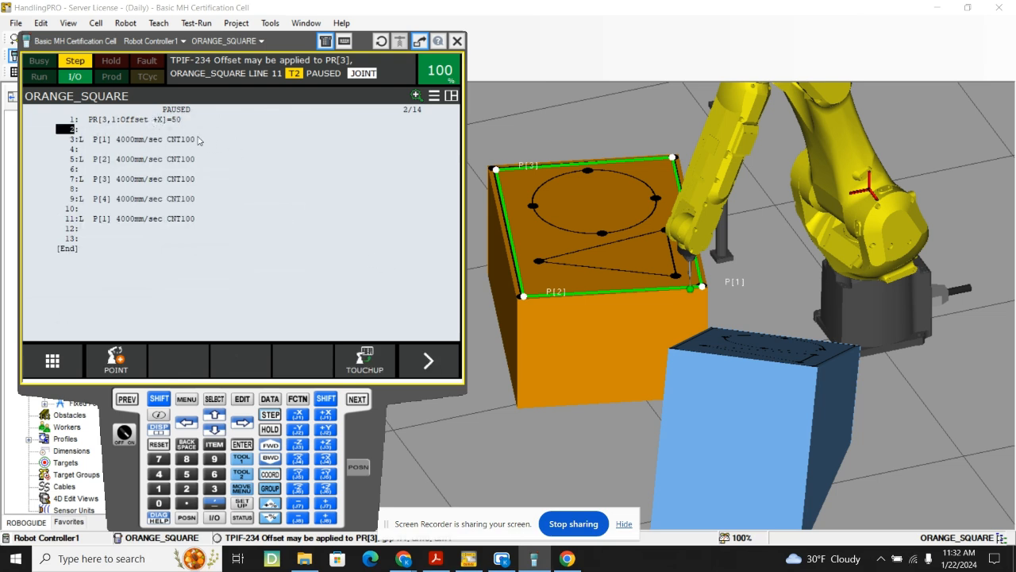
Add Offset,PR[3] to the linear moves on lines 3, 5, 7, 9 and 11.
click(302, 360)
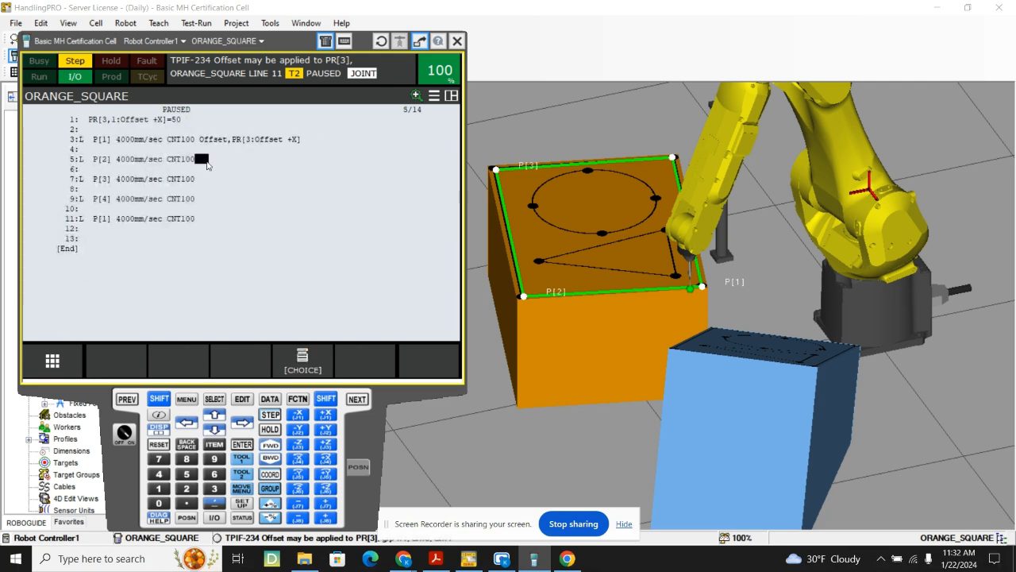
click(201, 158)
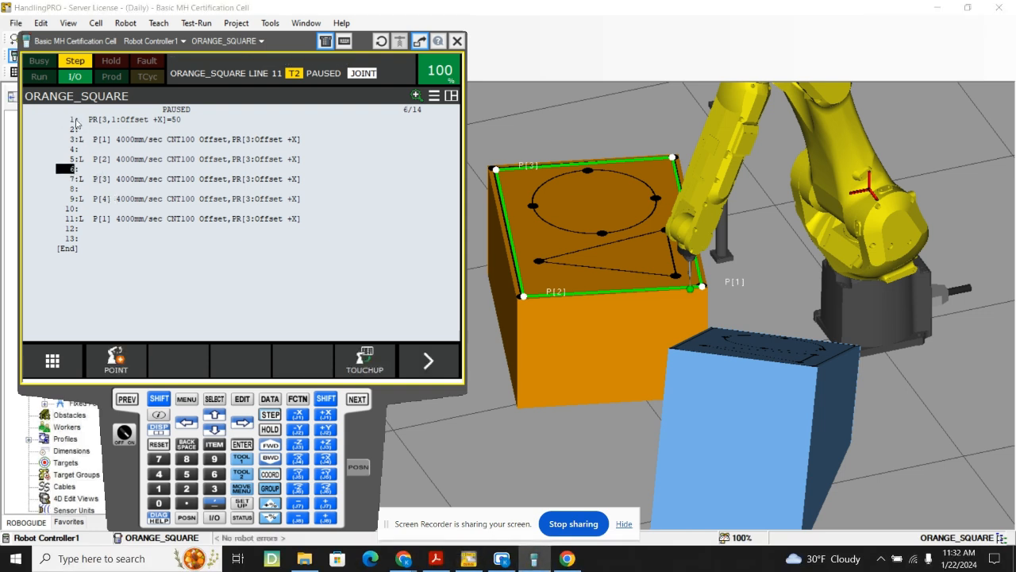
click(270, 398)
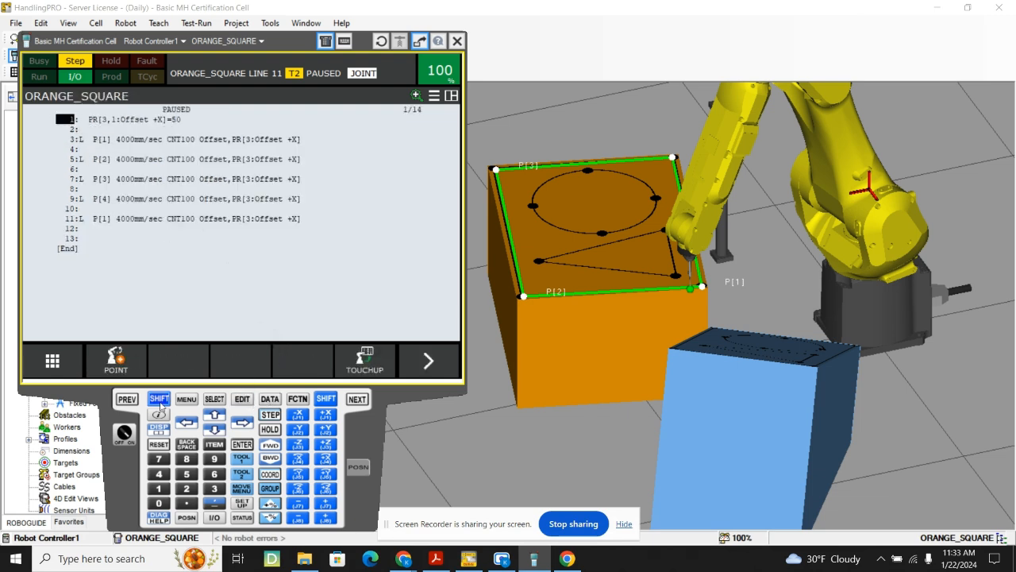
Review PR[3], then step ORANGE_SQUARE from line 1 through line 11.
click(159, 399)
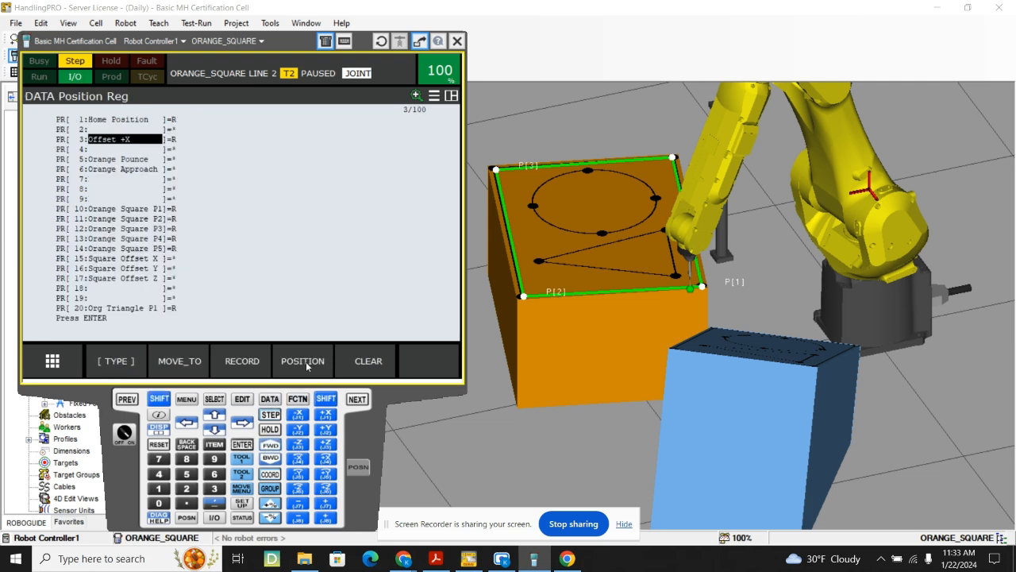
click(302, 360)
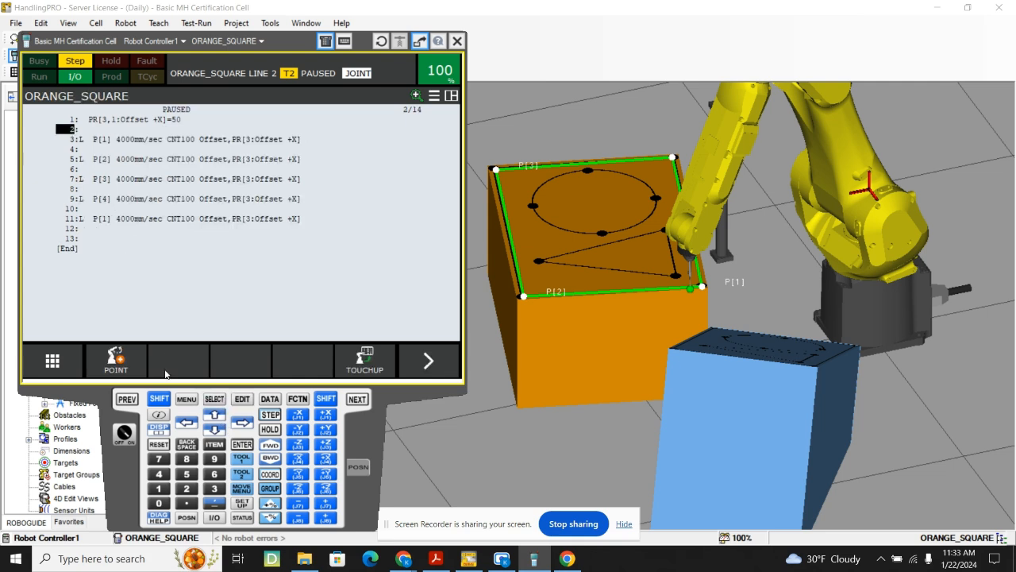
click(270, 445)
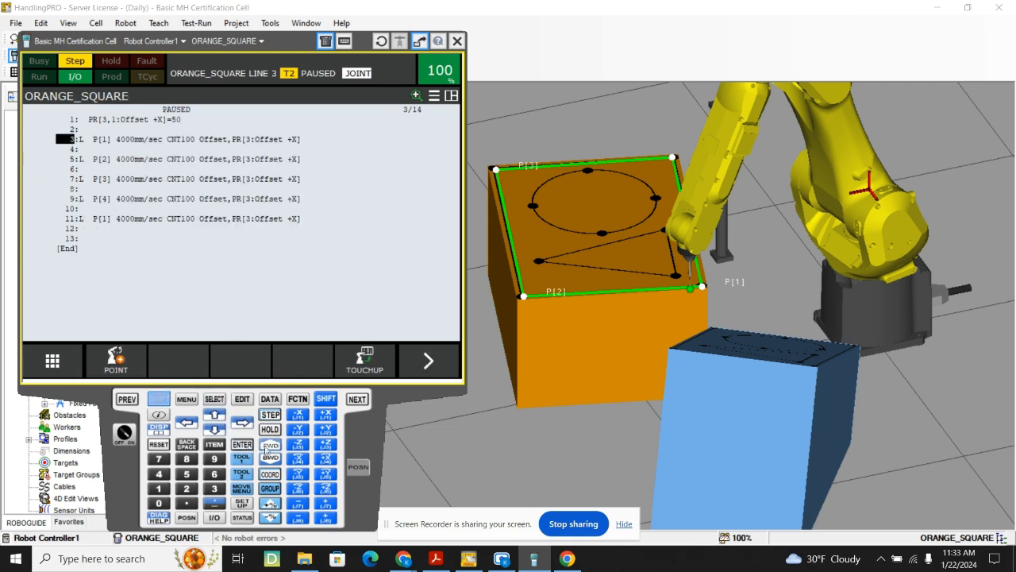
click(270, 445)
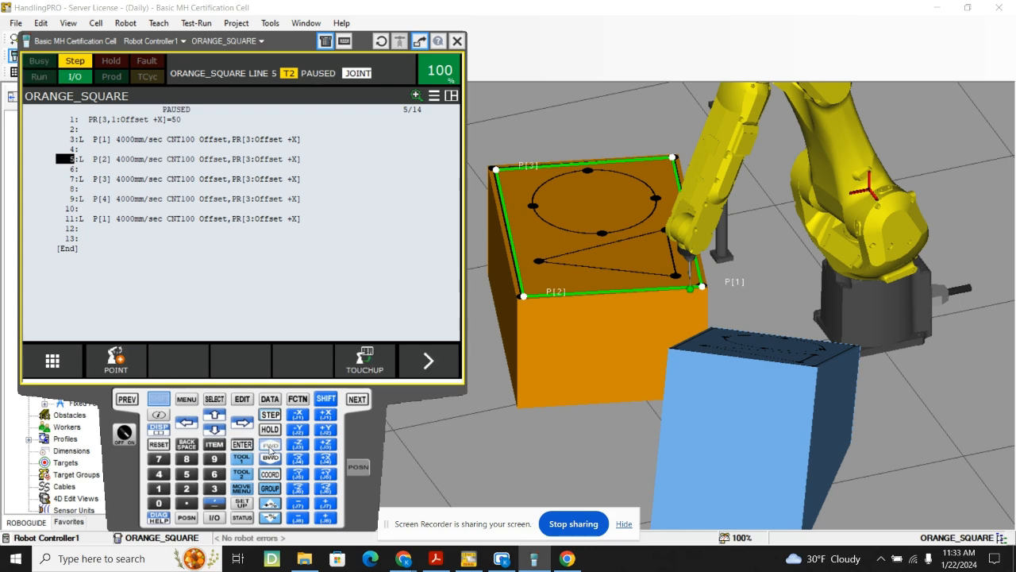
click(270, 457)
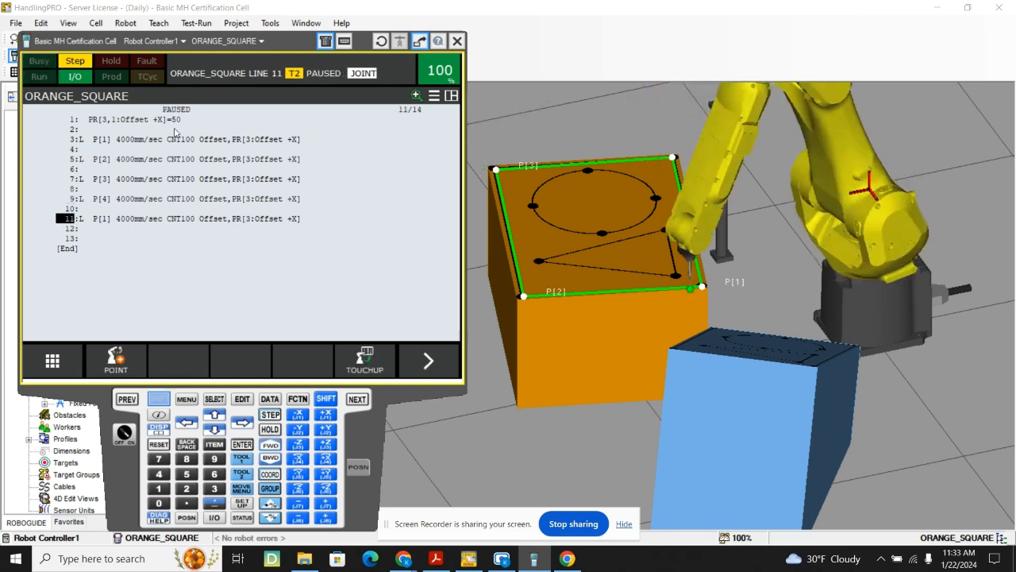
Change line 1's constant to 200 and step until the MOTN-017 limit error at line 7.
text(200)
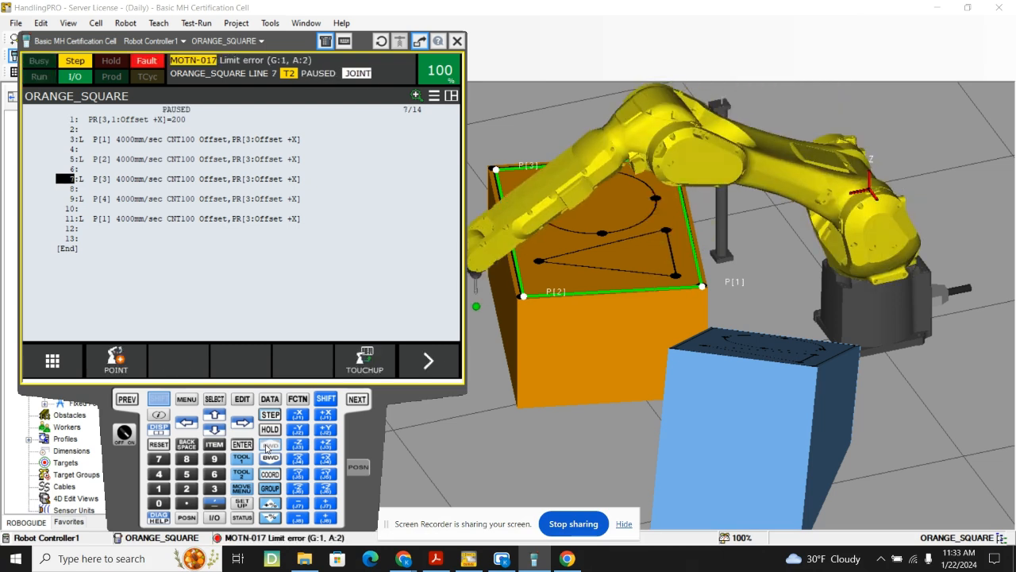
click(270, 445)
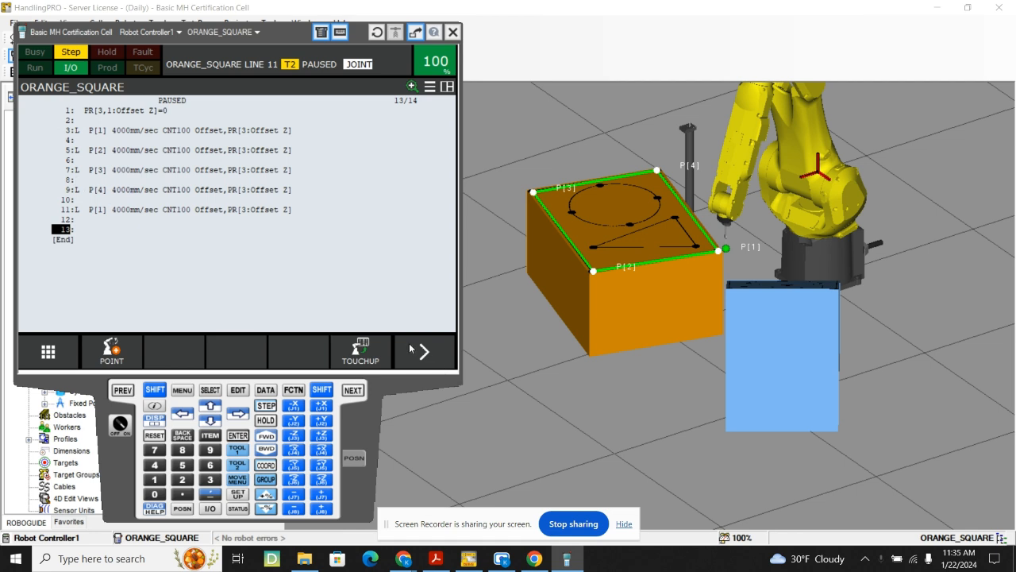
Add lines 13–14: PR[99:LPOS]=LPOS and PR[100:JPOS]=JPOS.
click(111, 351)
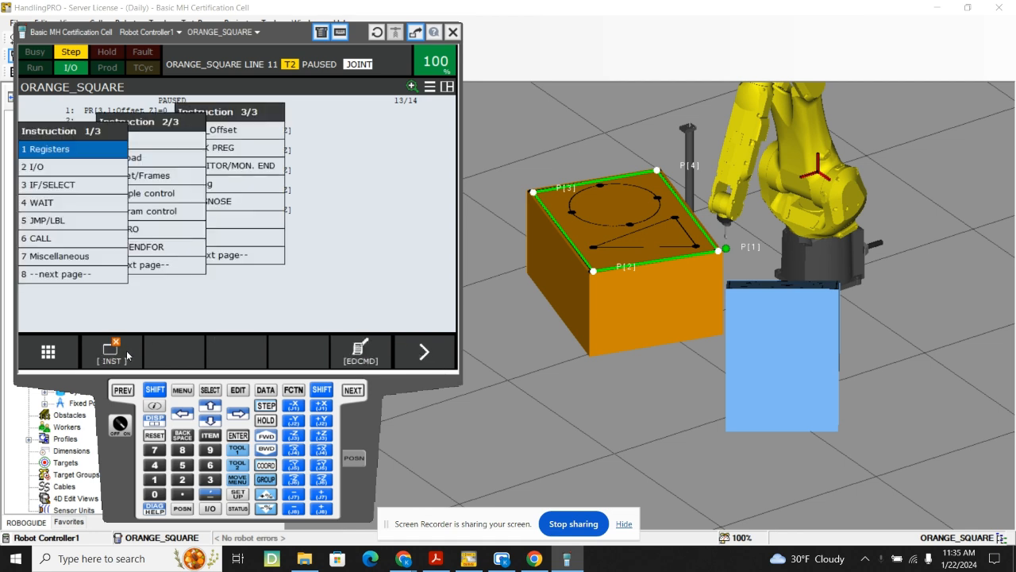
click(49, 148)
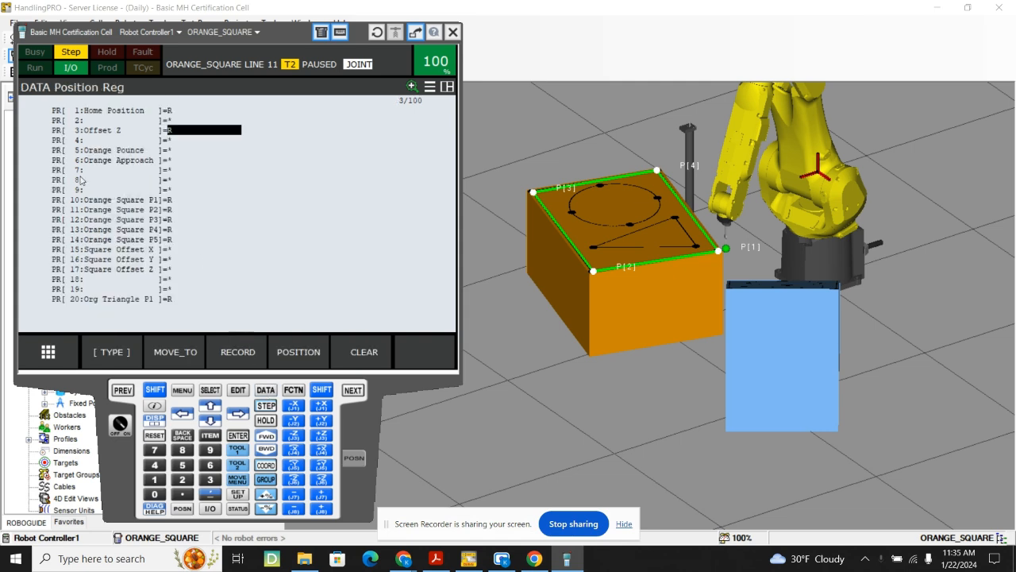
click(209, 421)
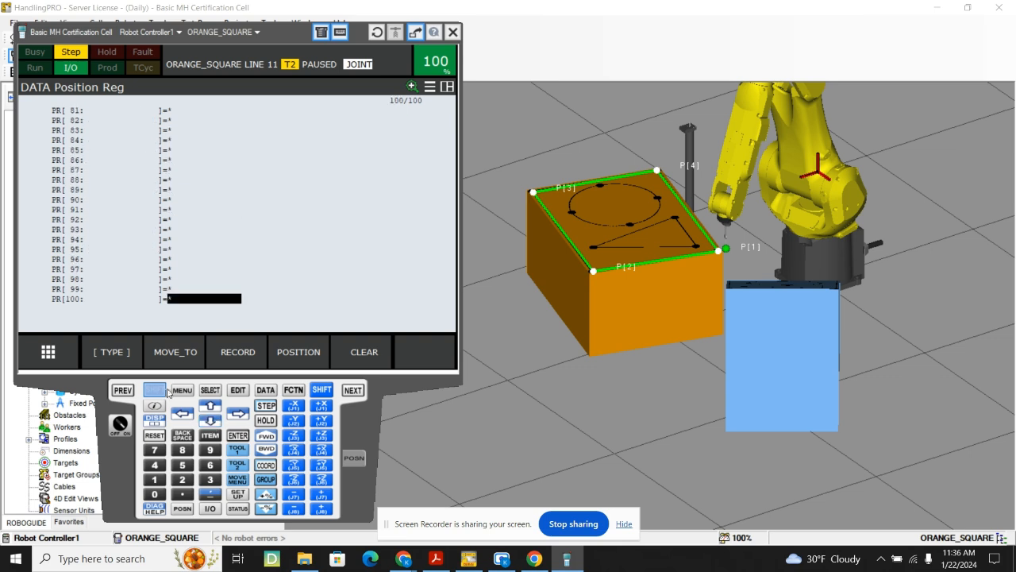
click(154, 389)
text(LF)
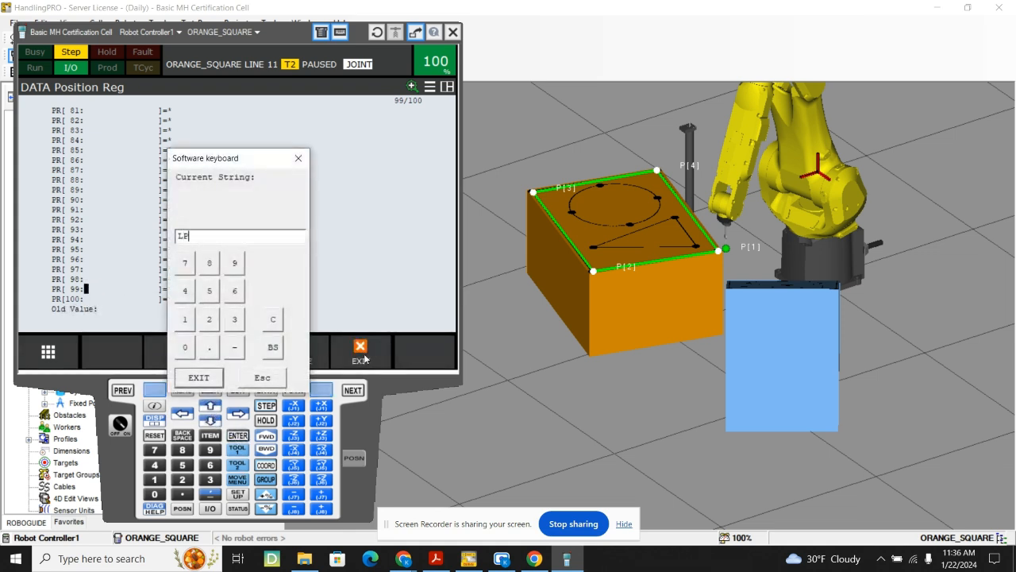
click(359, 346)
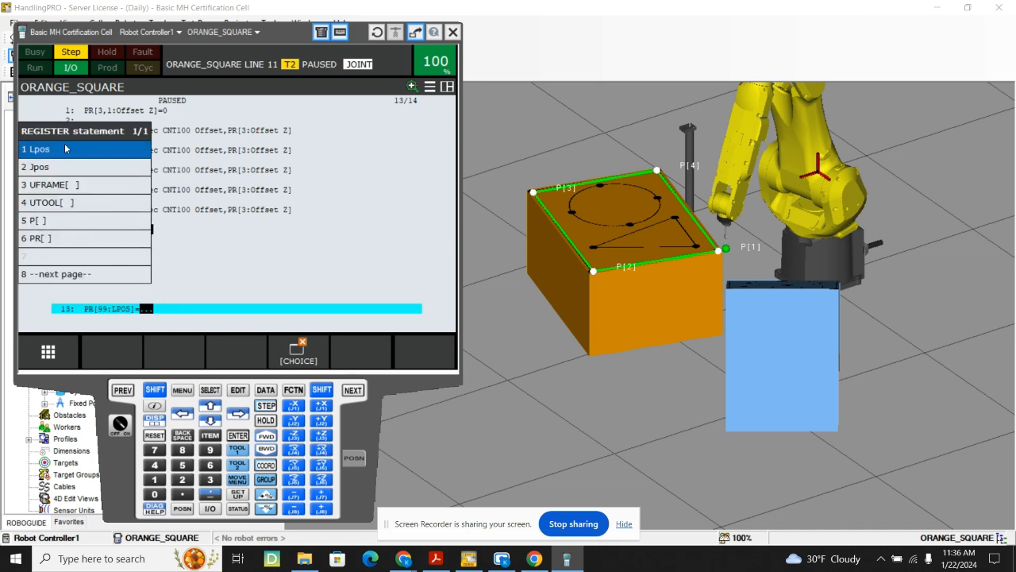
click(35, 149)
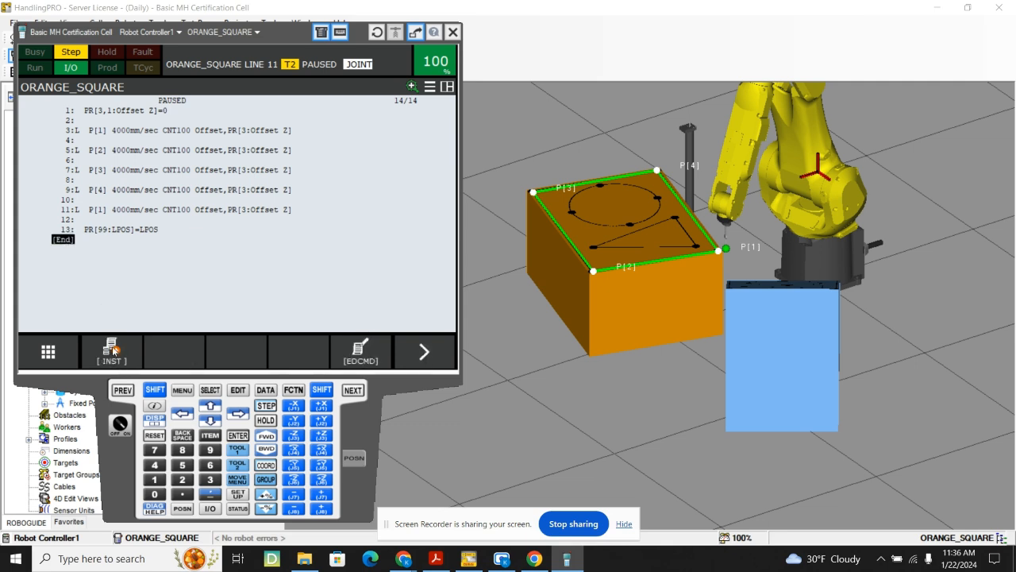
click(111, 352)
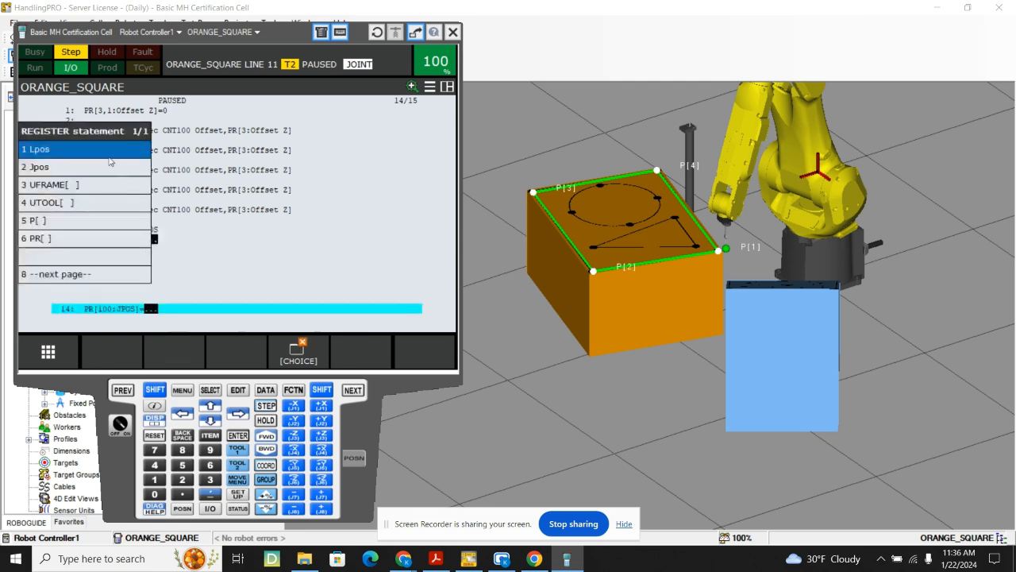
click(35, 166)
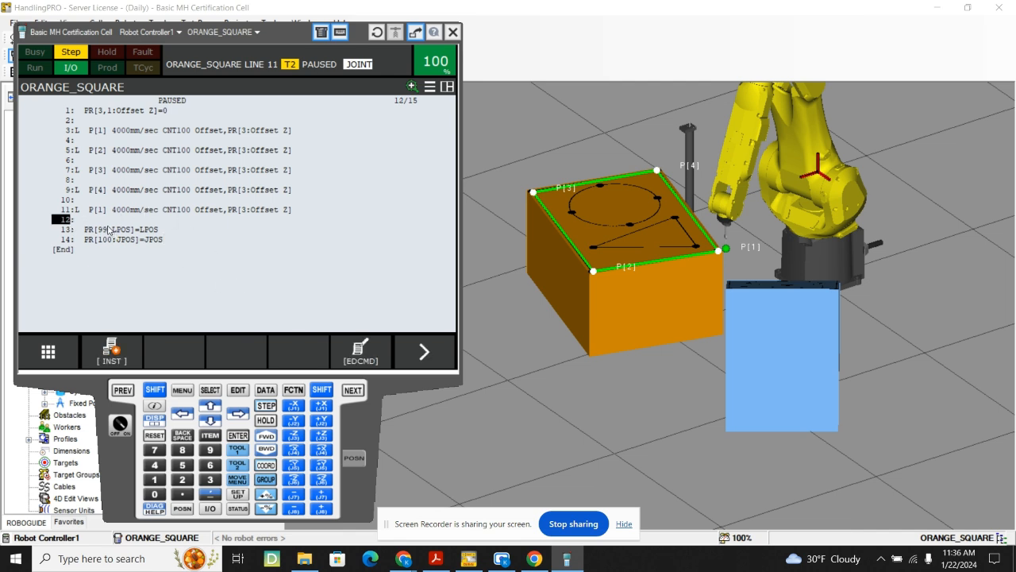
mouse_move(109, 230)
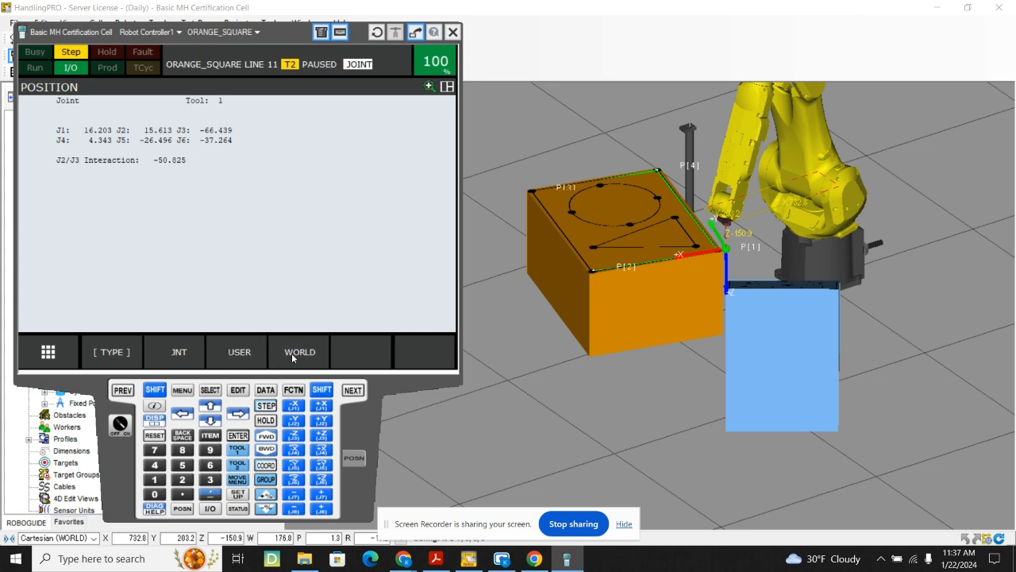
View world coordinates, then step line 13 to record the Cartesian position into PR[99].
click(299, 352)
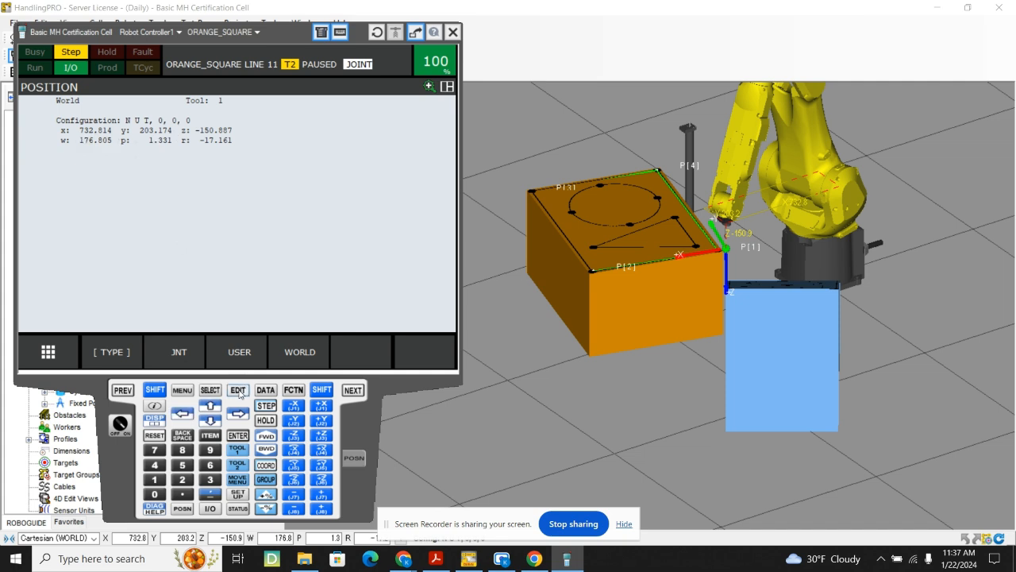
click(237, 390)
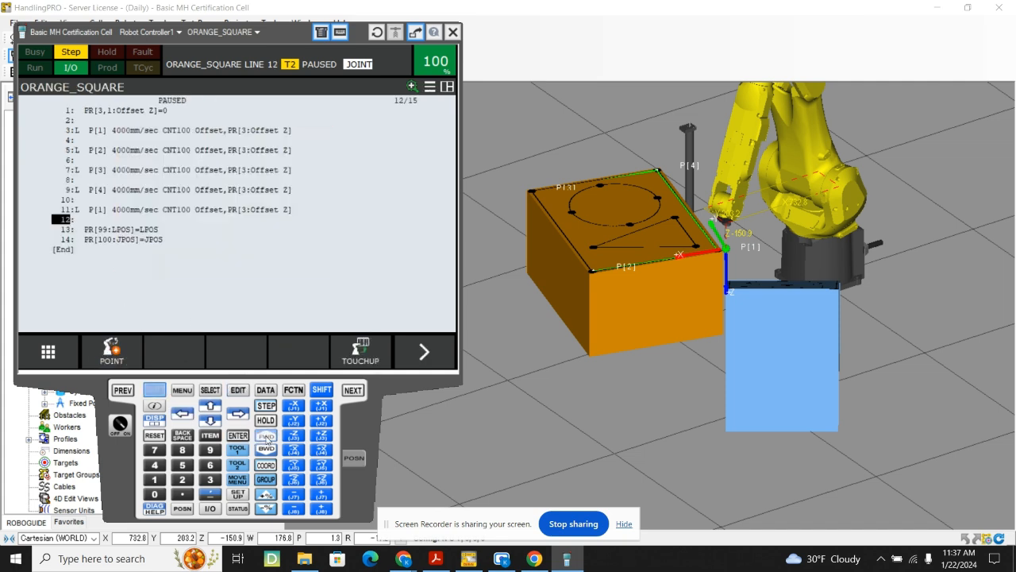
click(266, 436)
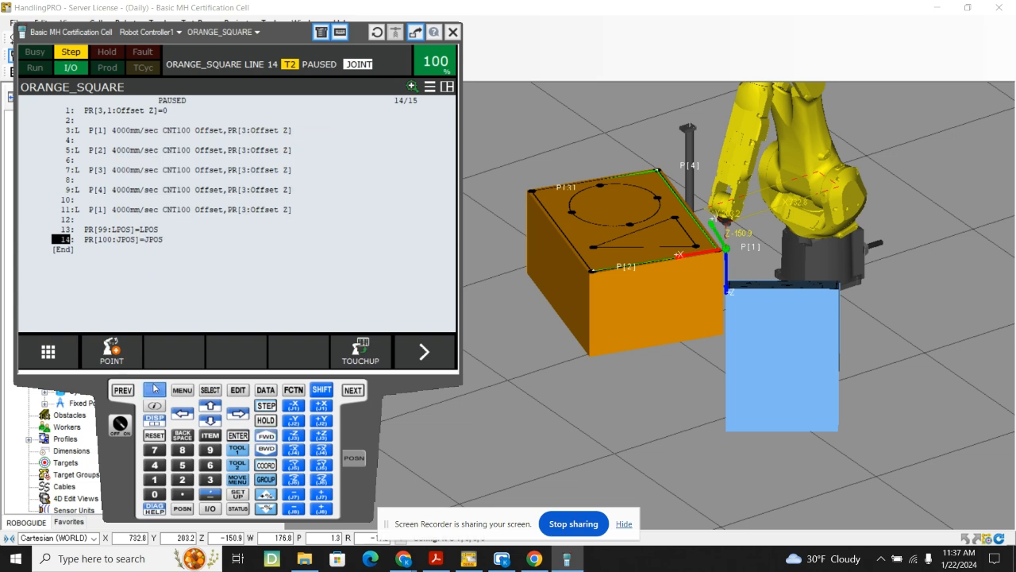
click(264, 389)
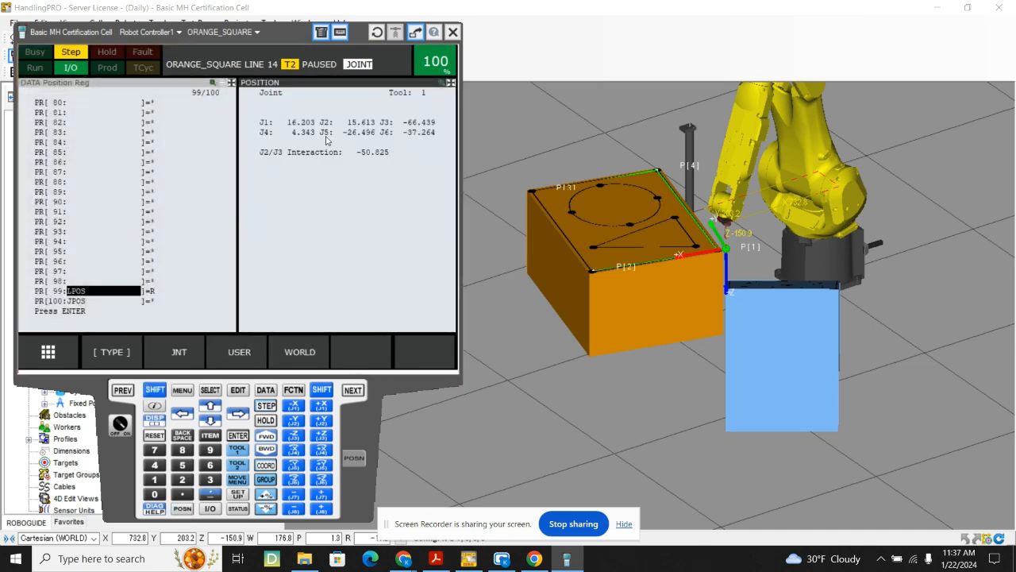
Inspect PR[99]'s stored position, step line 14, then view PR[100]'s joint angles.
click(299, 352)
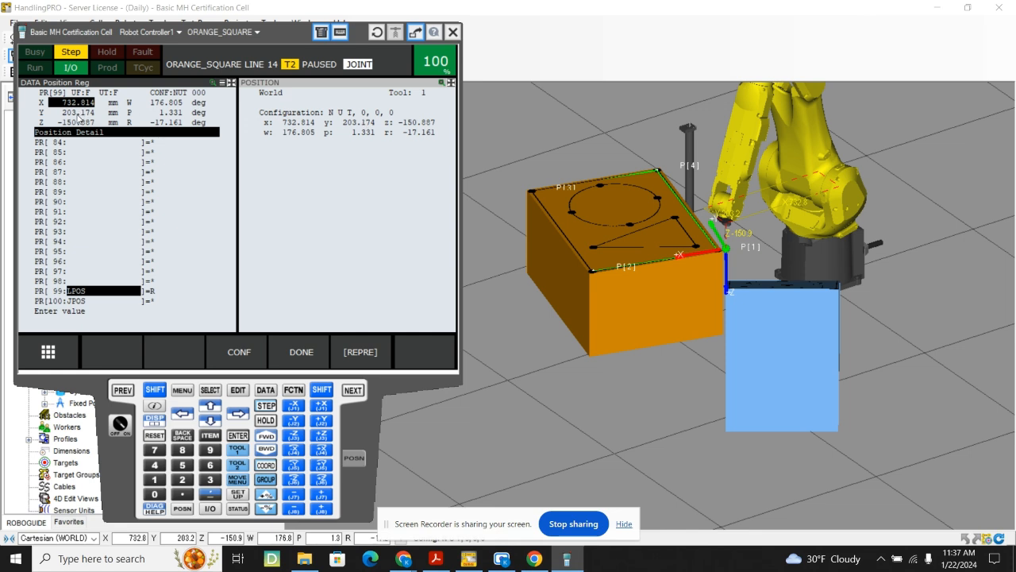
mouse_move(244, 135)
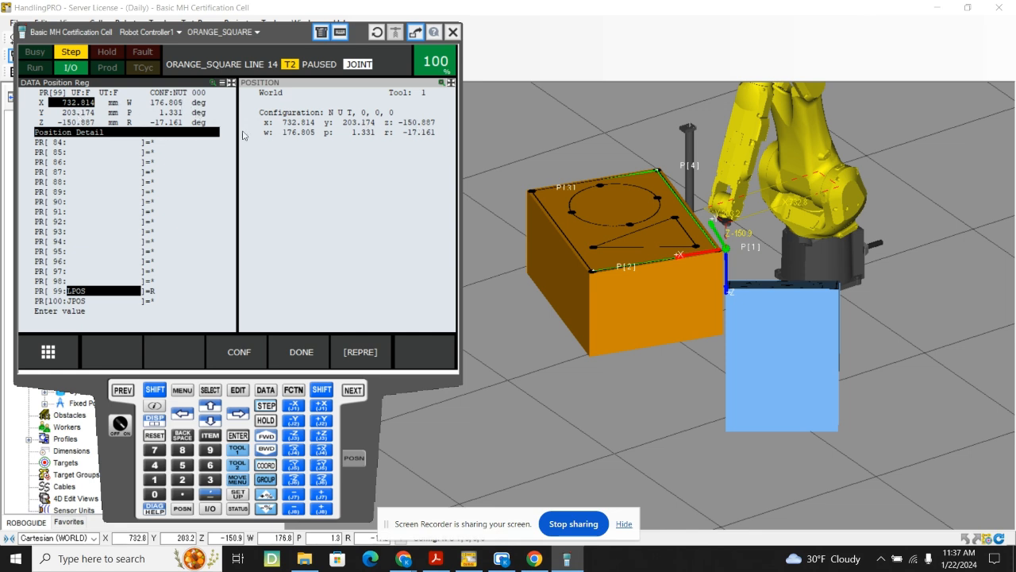
mouse_move(395, 138)
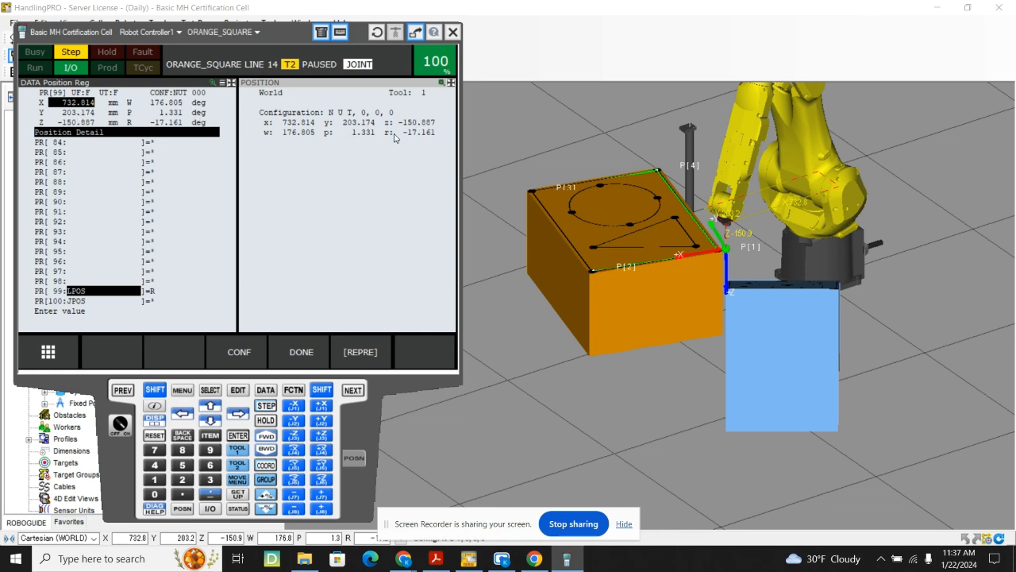
mouse_move(233, 139)
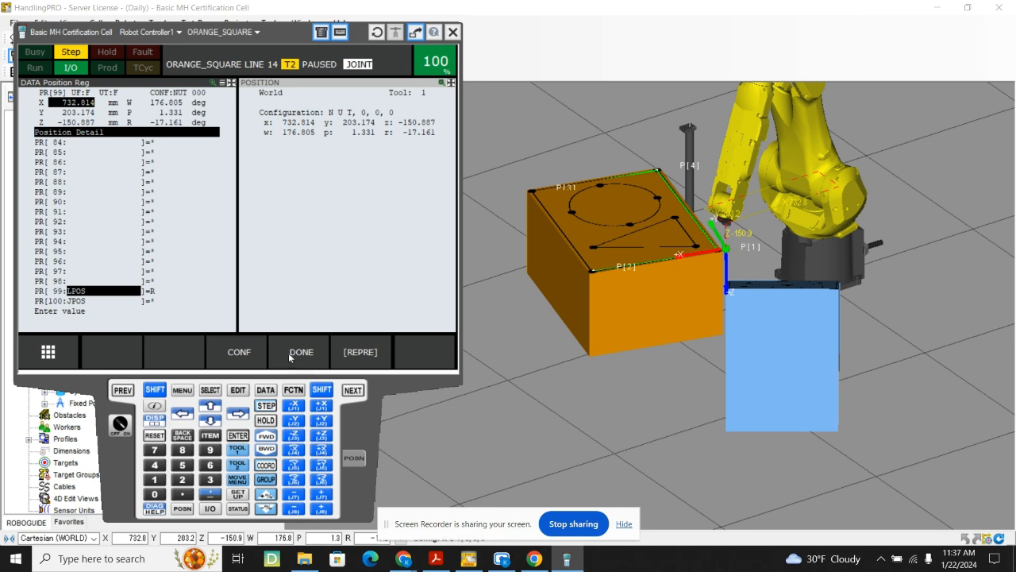
click(300, 352)
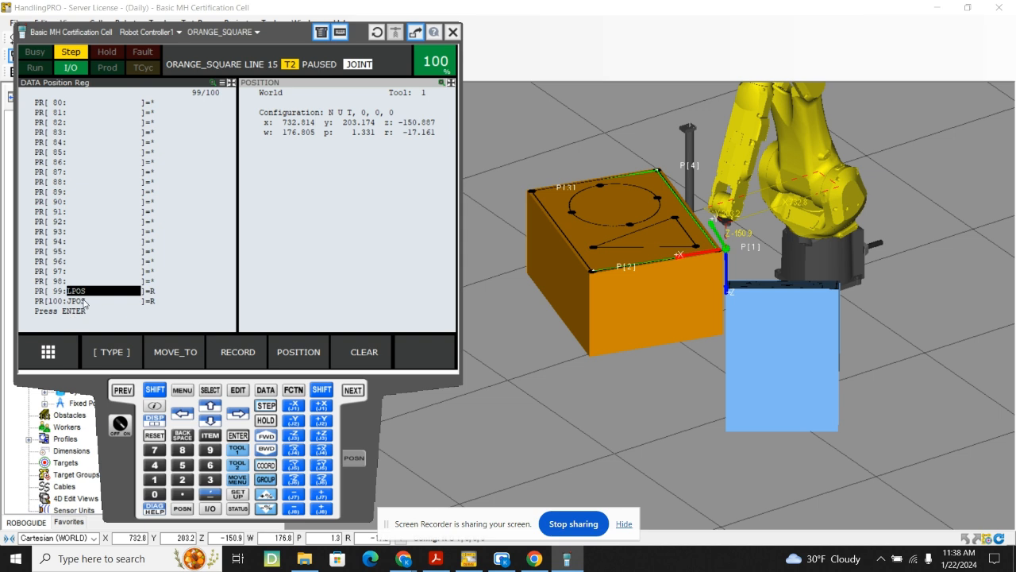
key(down)
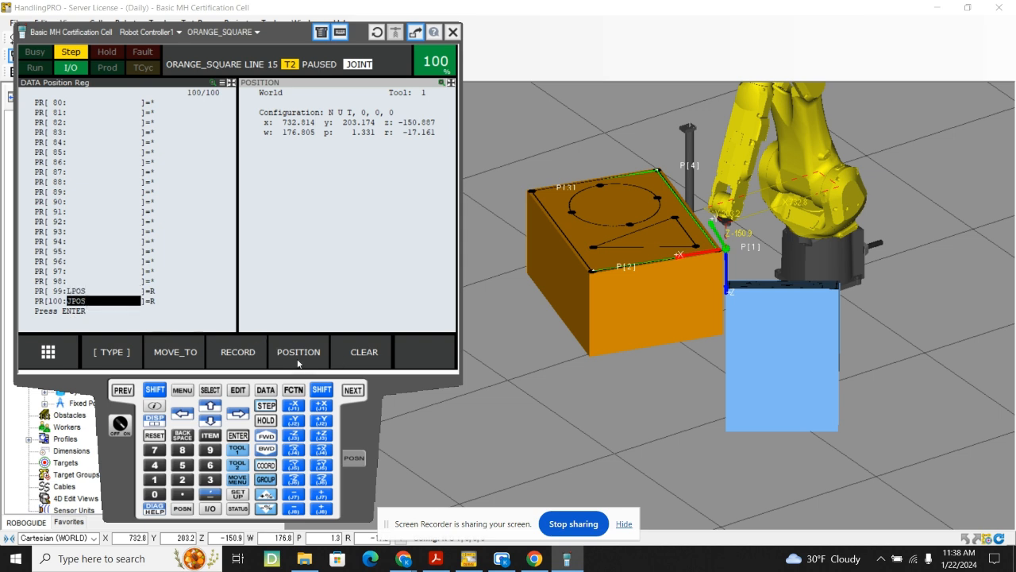
click(299, 351)
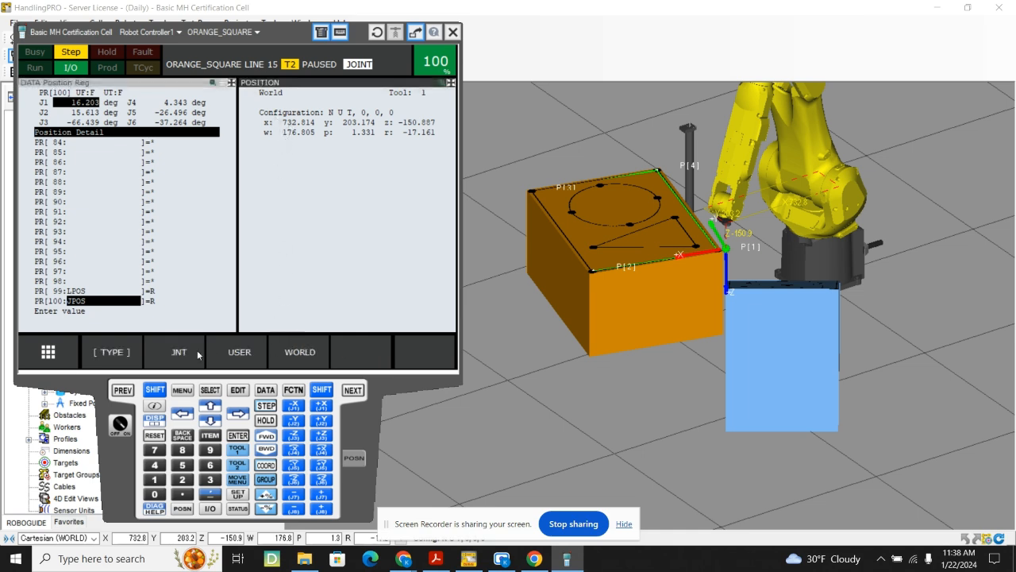
click(179, 352)
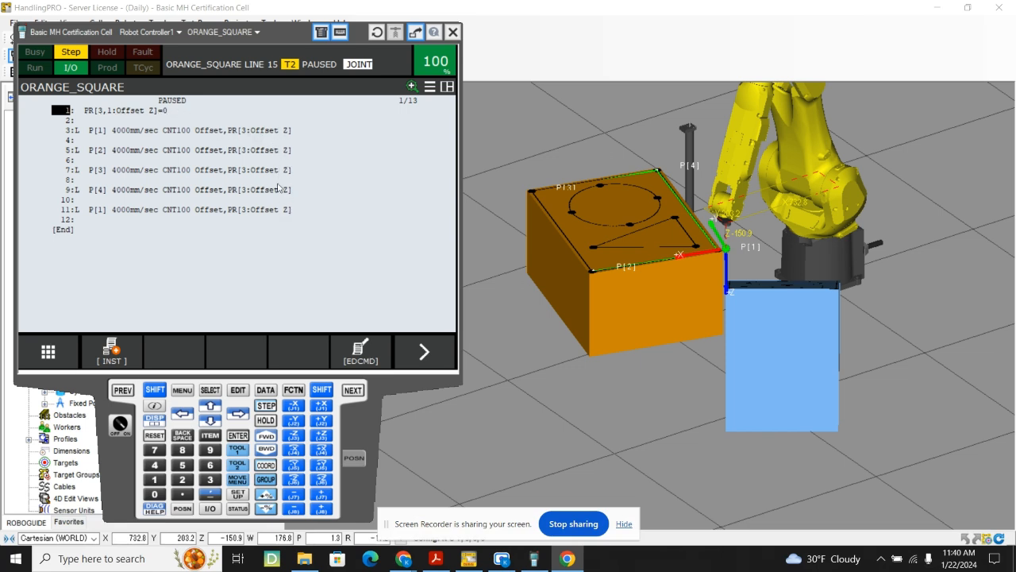
mouse_move(70, 232)
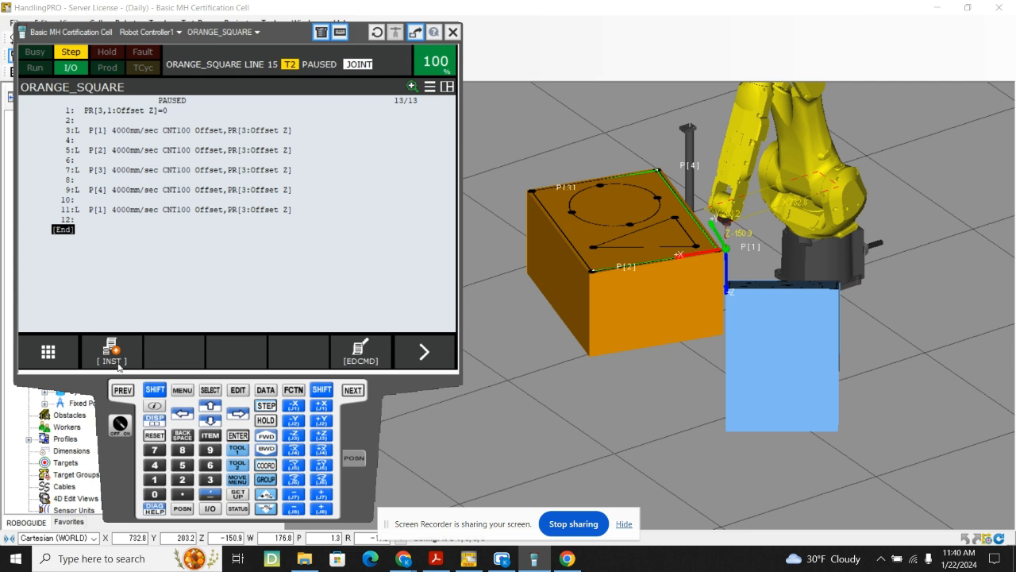
Append line 13: R[1:COUNTER]=R[1:COUNTER]+25.
click(112, 352)
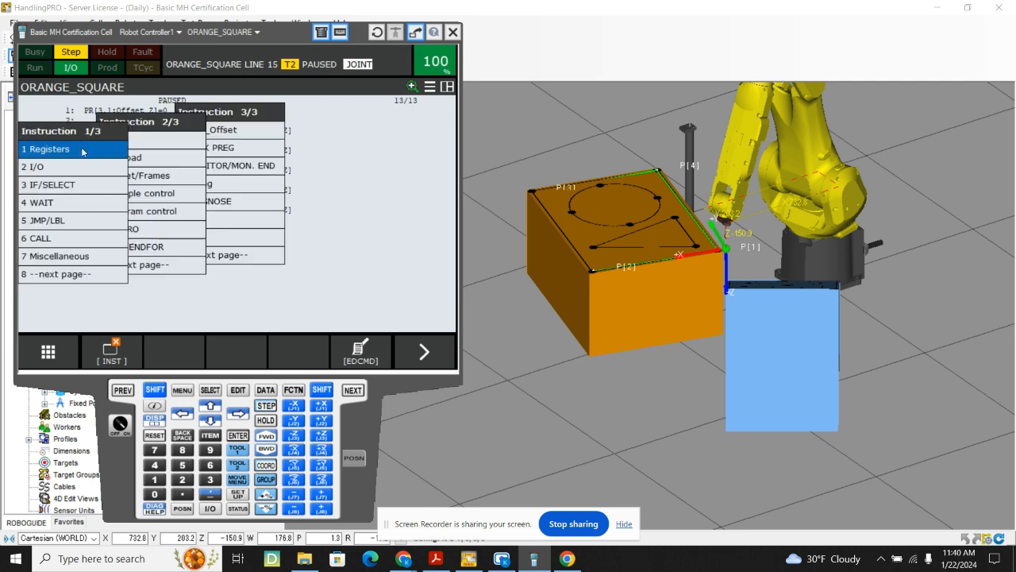
click(46, 149)
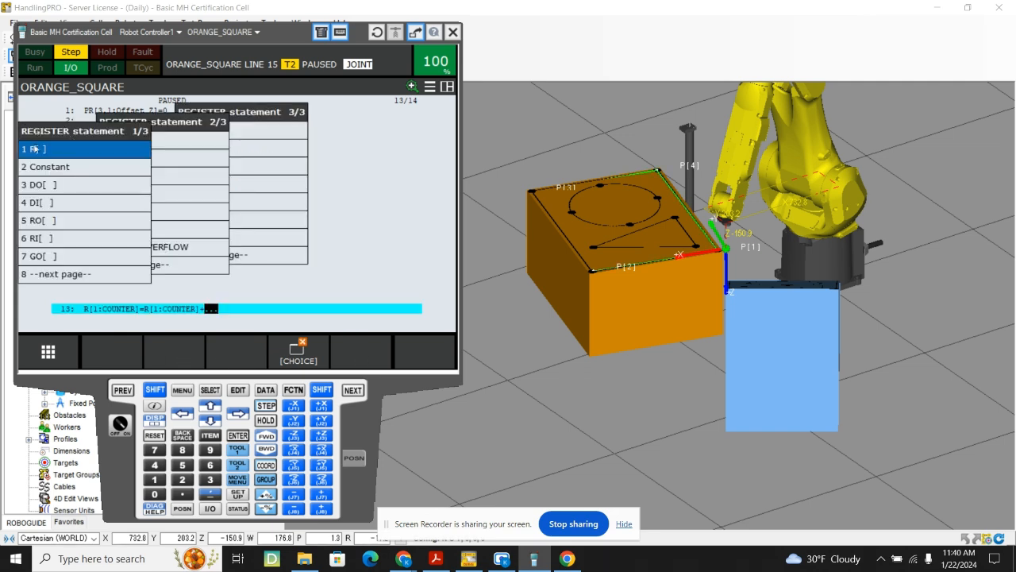
click(50, 167)
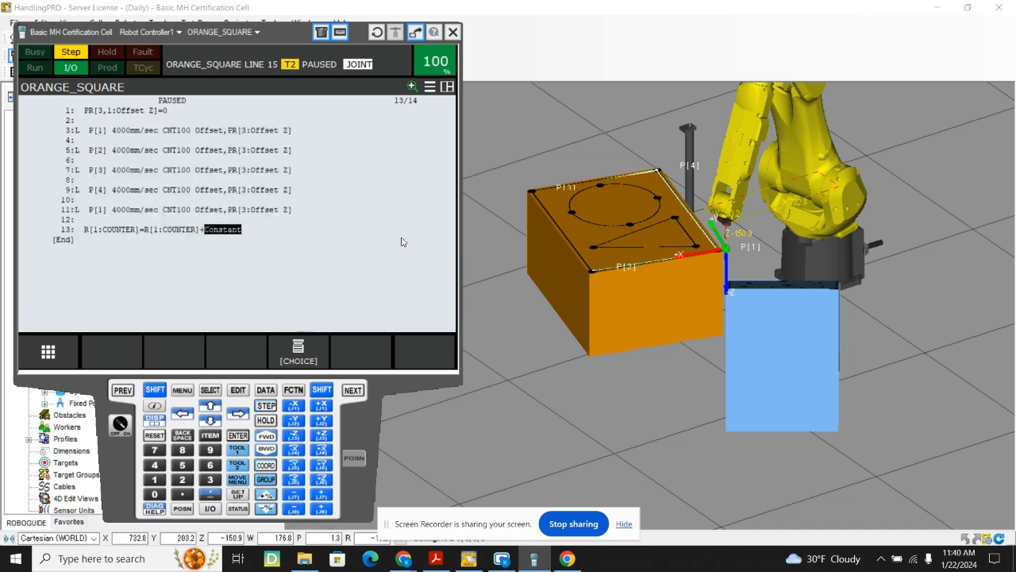
text(10)
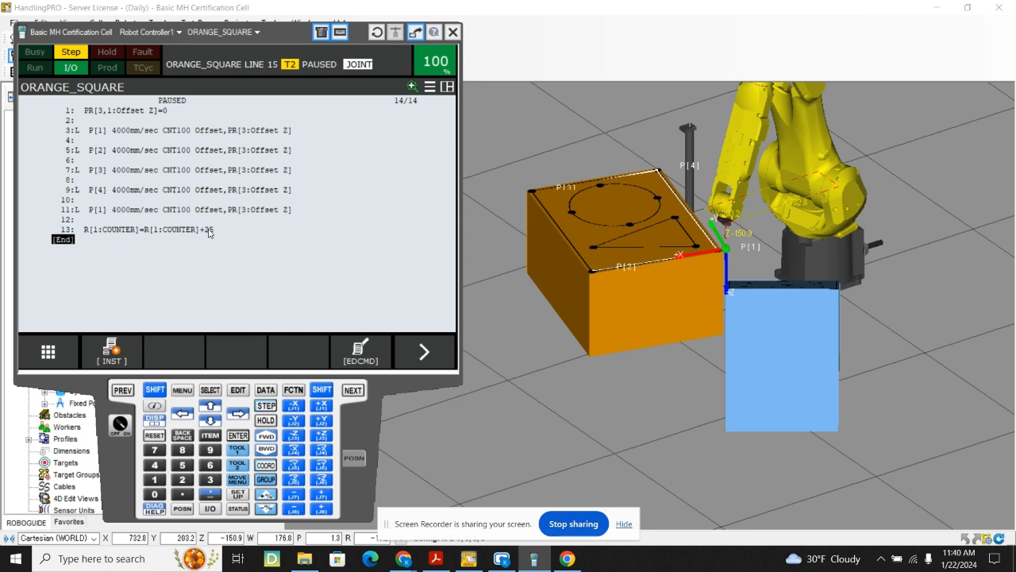
mouse_move(210, 234)
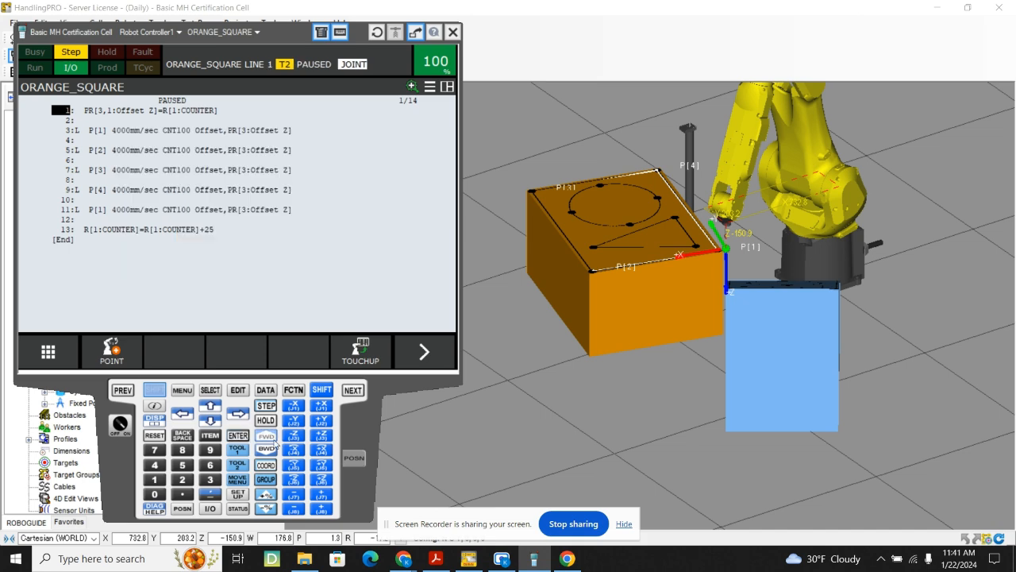
Run line 1 and check that the counter value landed in PR[3]'s X component.
click(266, 436)
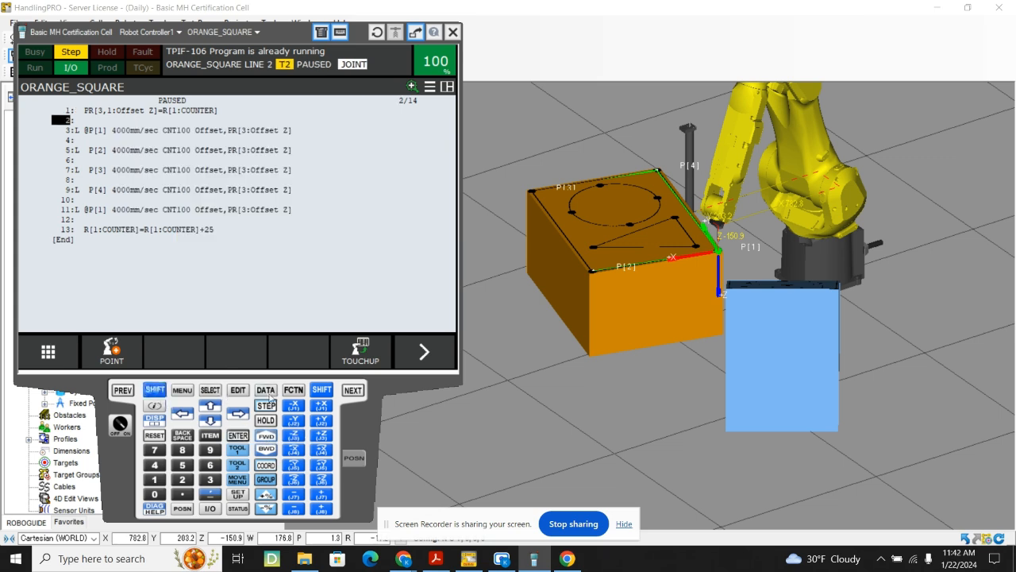
click(266, 390)
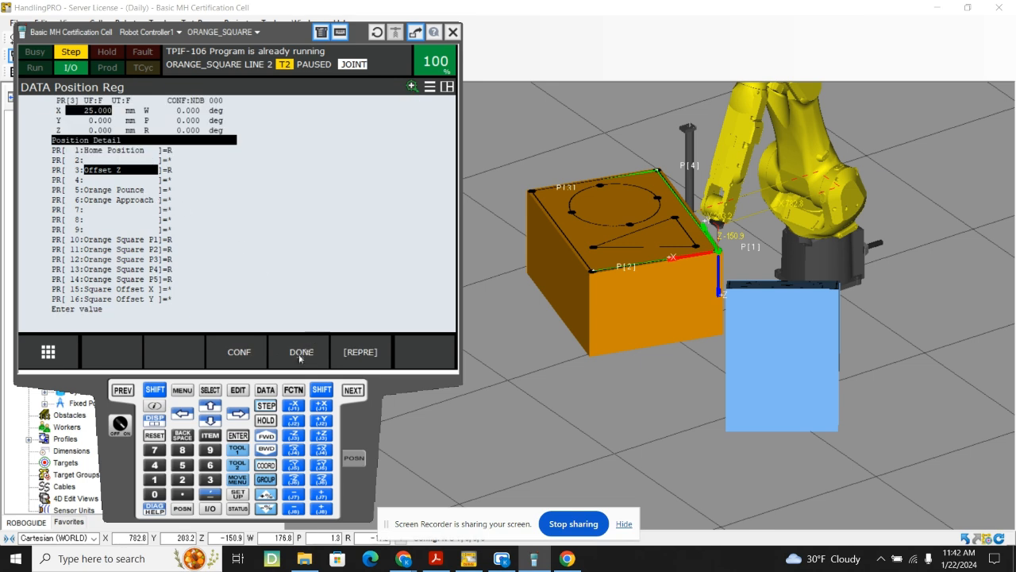
click(301, 352)
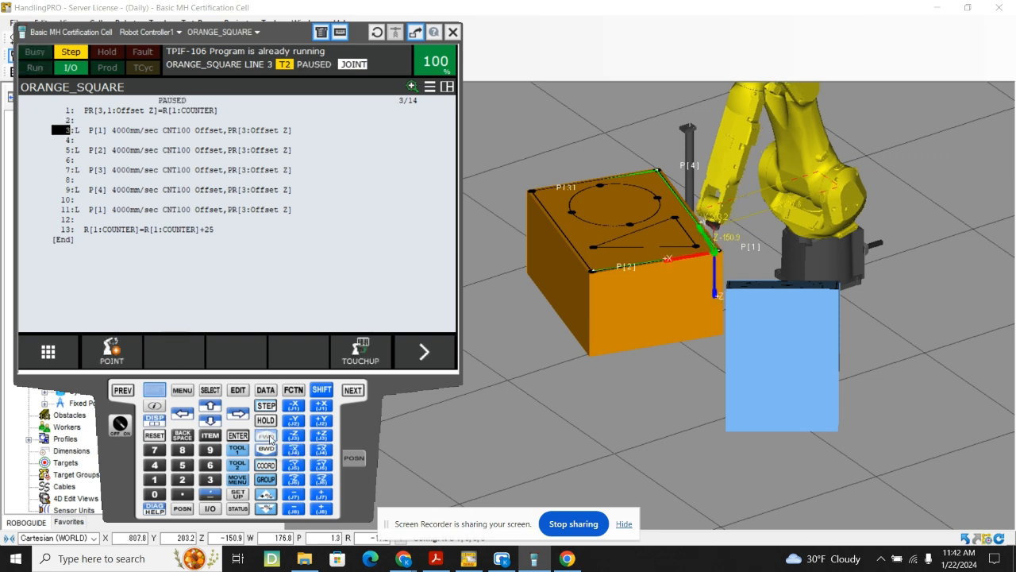
Step the robot through the offset square moves P[1] to P[4].
click(266, 448)
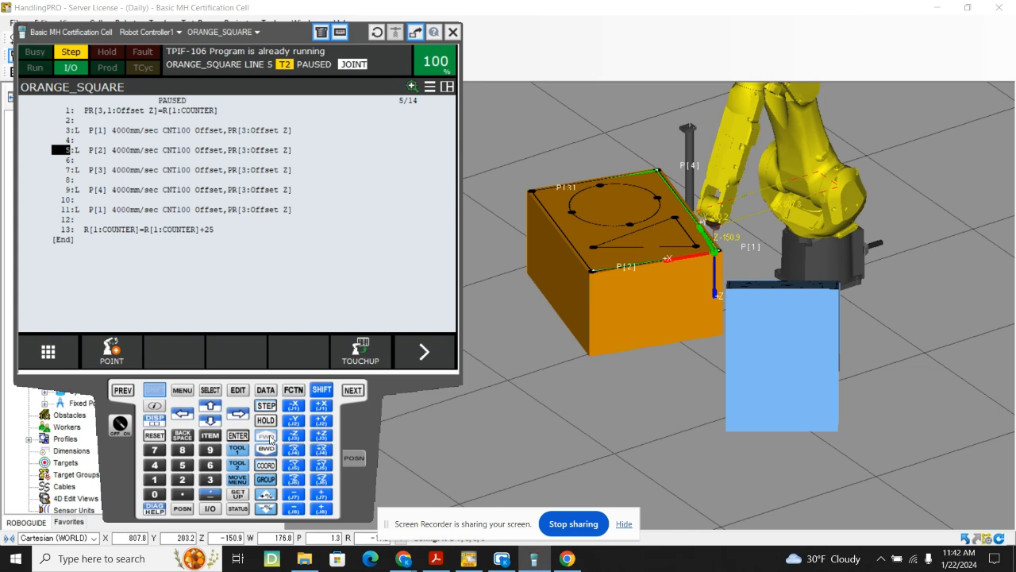
click(266, 444)
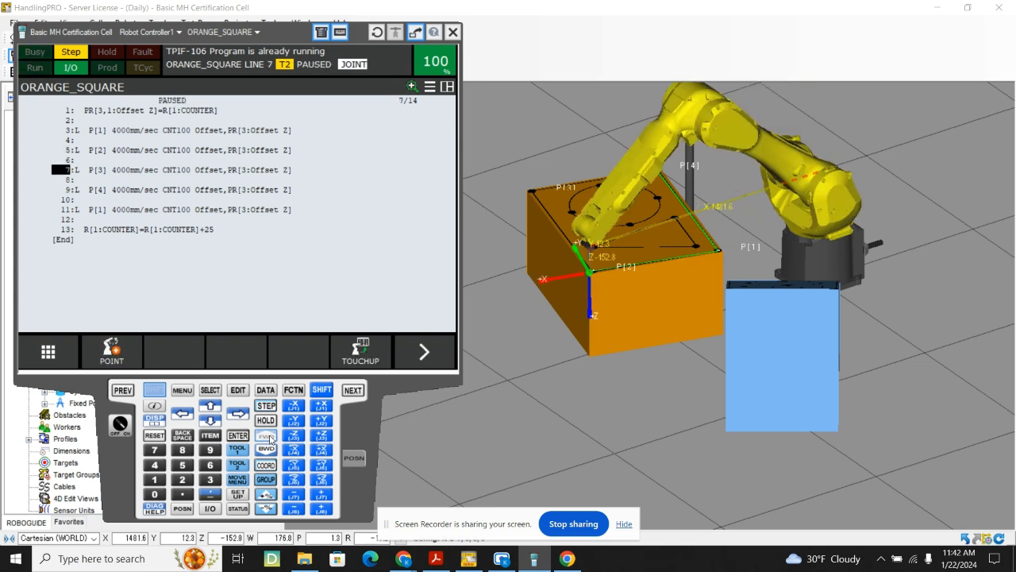
click(266, 437)
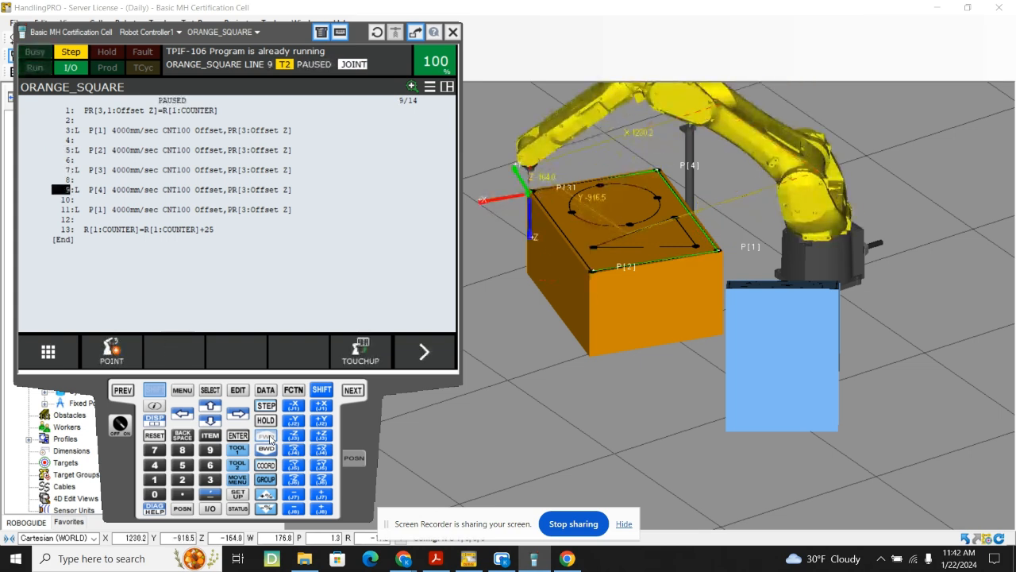
click(266, 436)
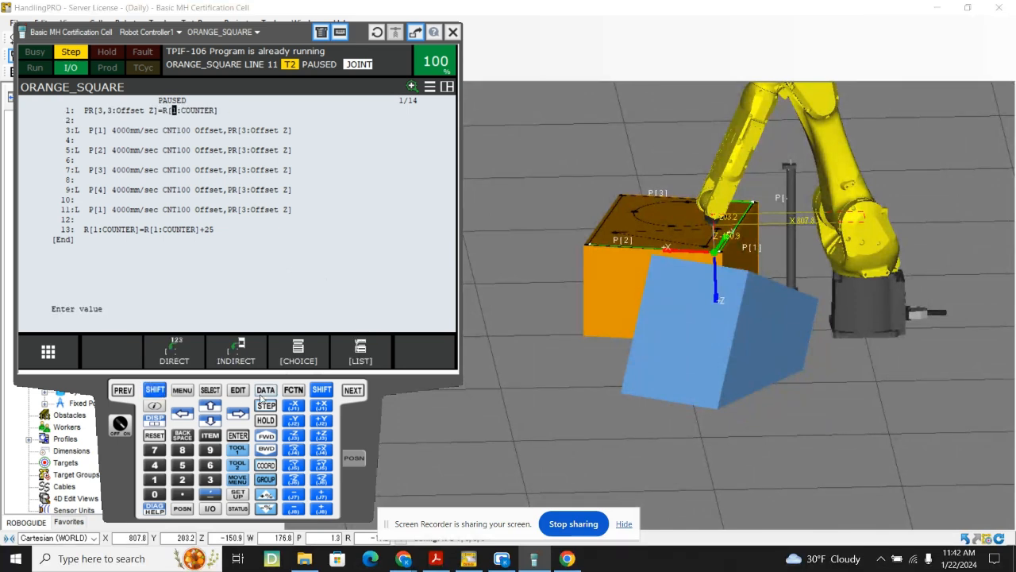
Confirm line 1 as PR[3,3:Offset Z]=R[1:COUNTER].
click(265, 389)
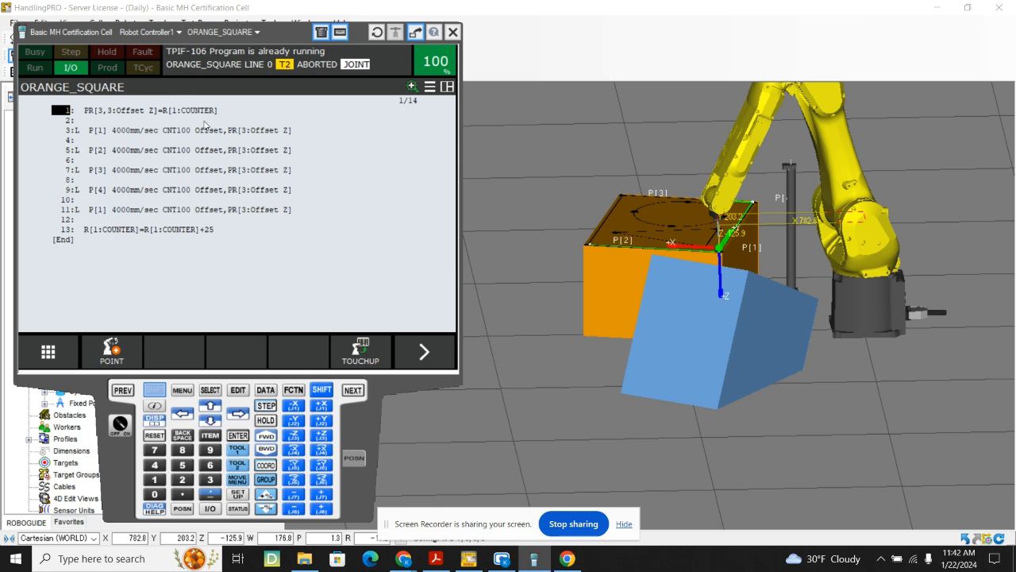
mouse_move(278, 373)
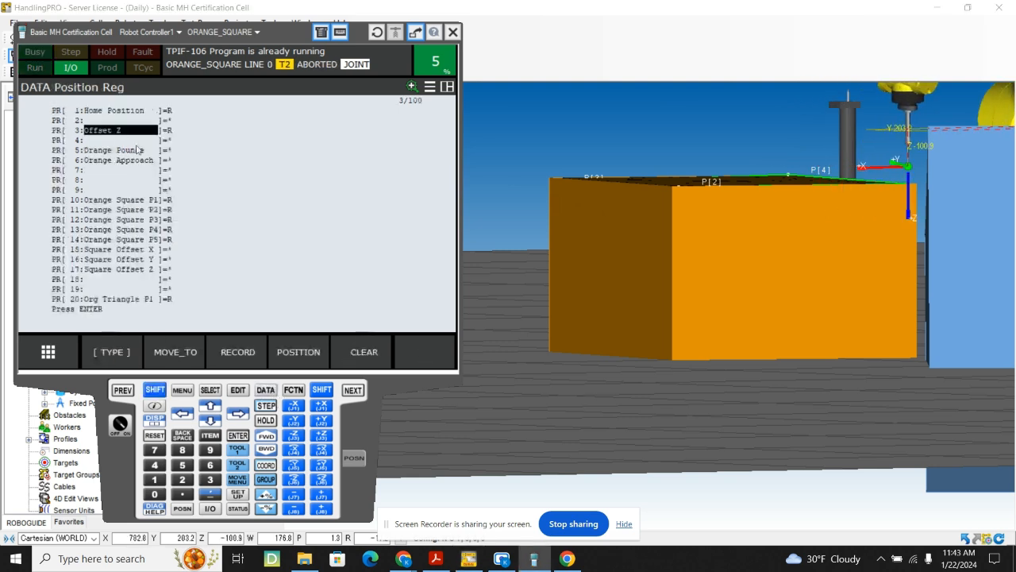
Return from the Position Reg screen to the ORANGE_SQUARE listing.
click(299, 351)
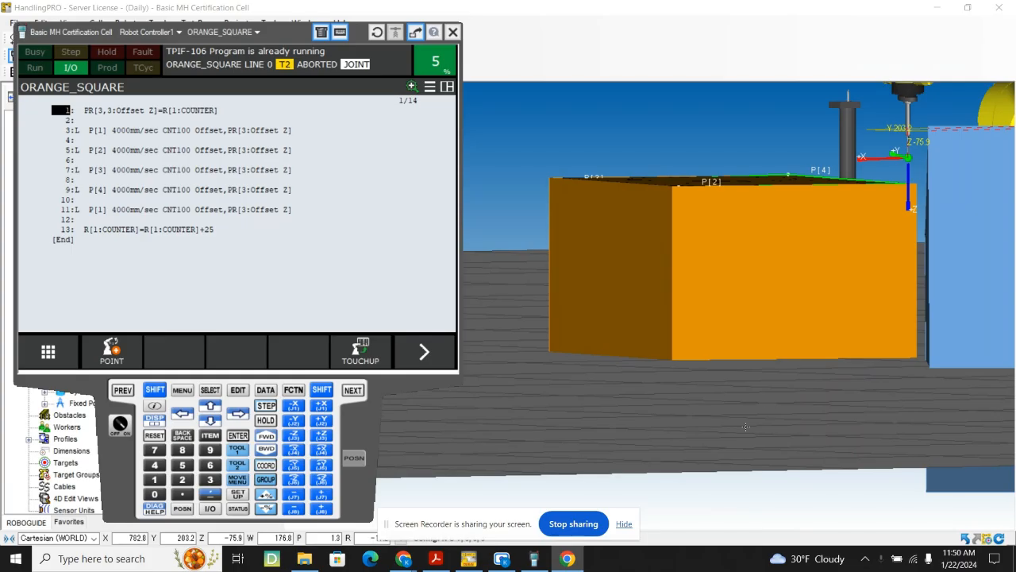
mouse_move(833, 247)
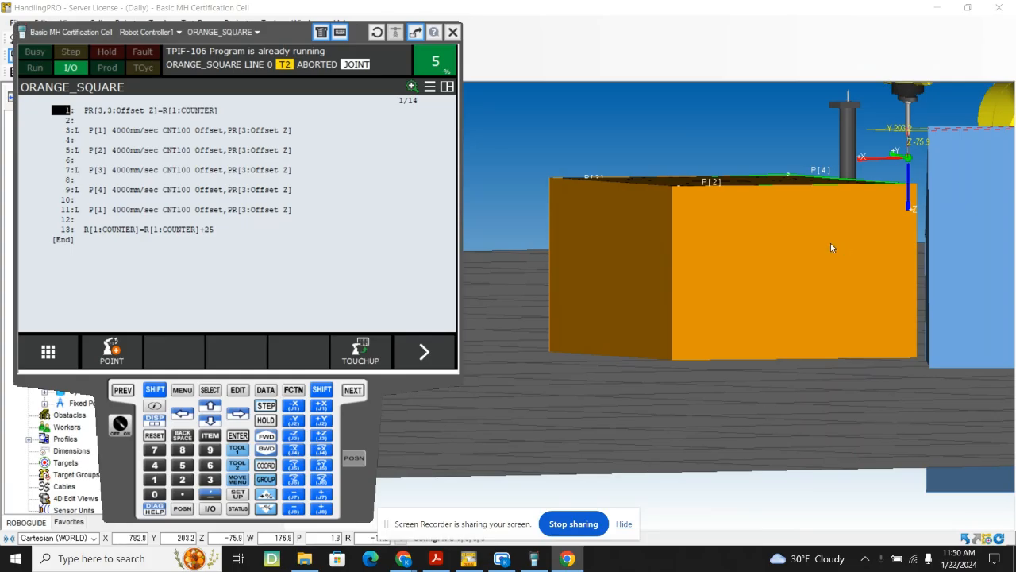
mouse_move(337, 190)
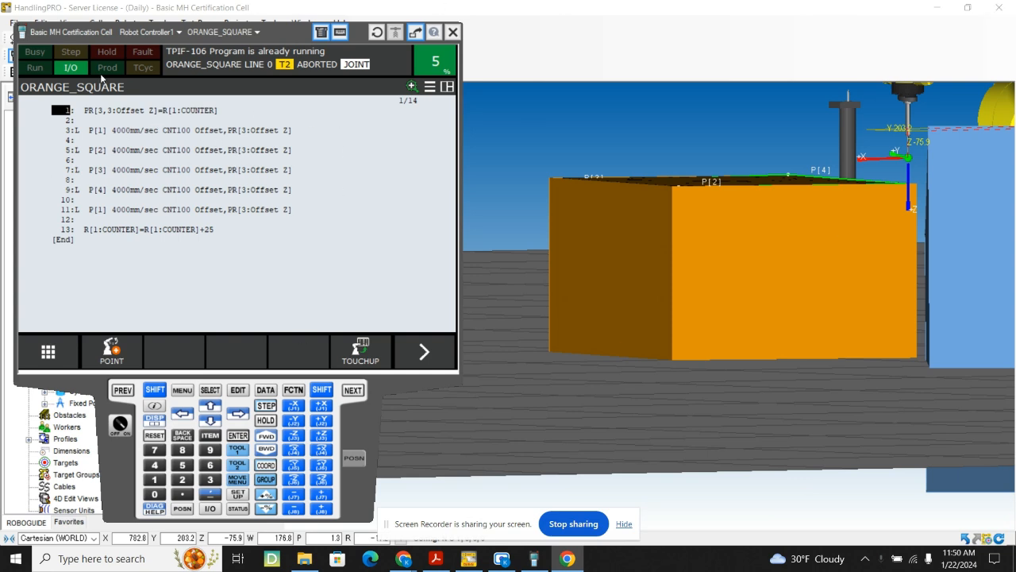
mouse_move(251, 139)
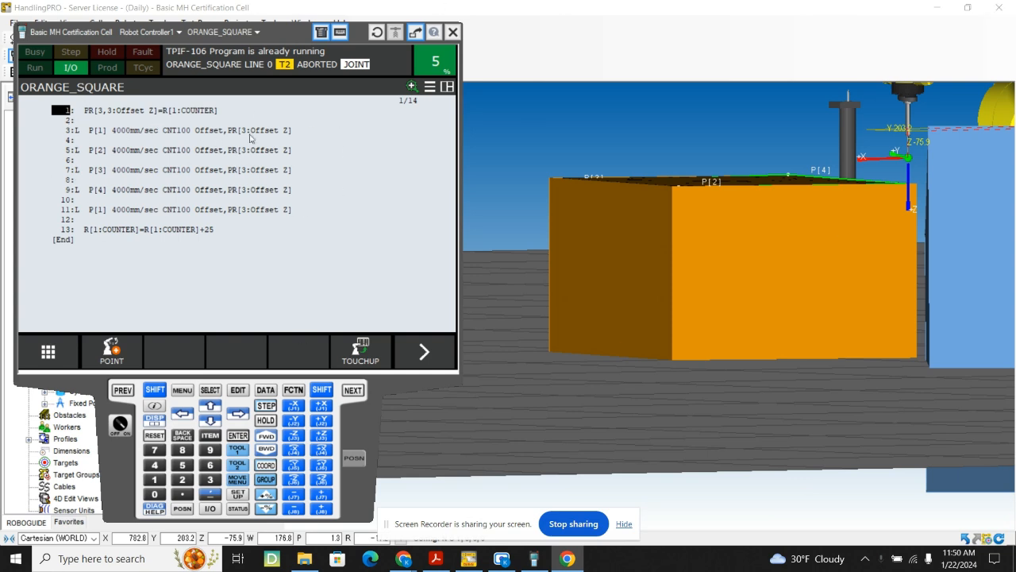
mouse_move(810, 207)
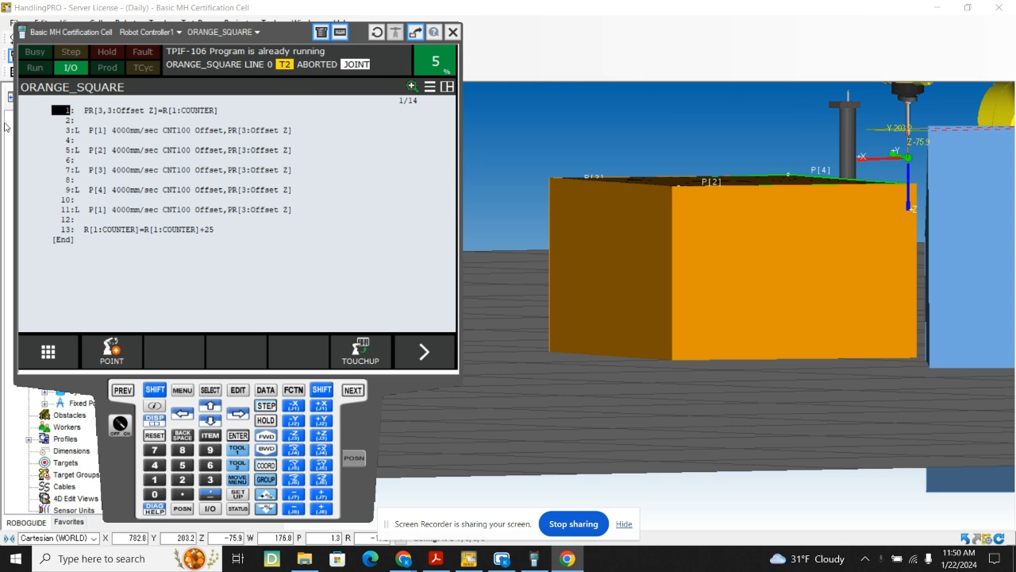
mouse_move(45, 132)
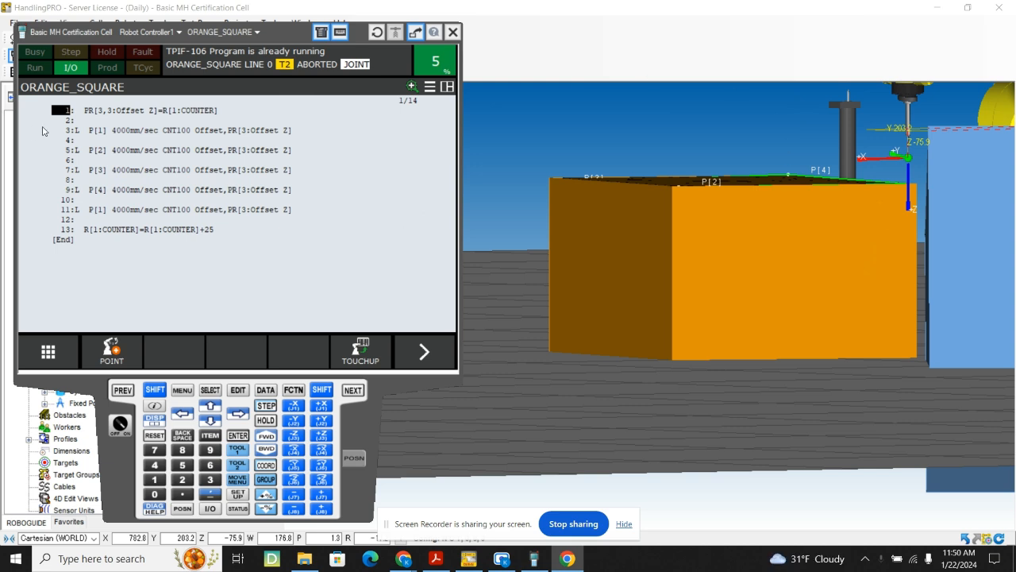
mouse_move(286, 237)
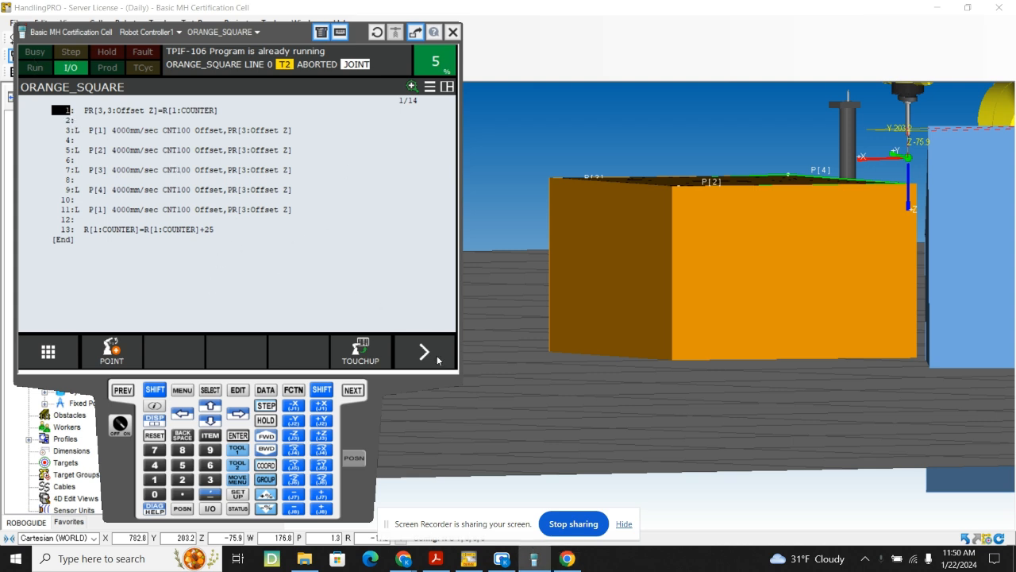
Move to the program's end and bring up the editing command list.
click(360, 351)
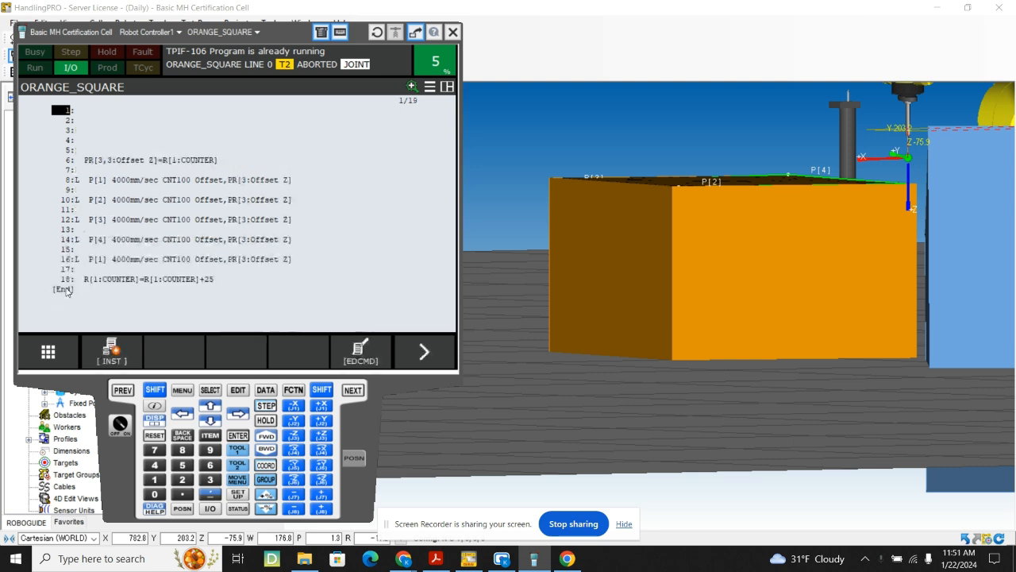
click(111, 356)
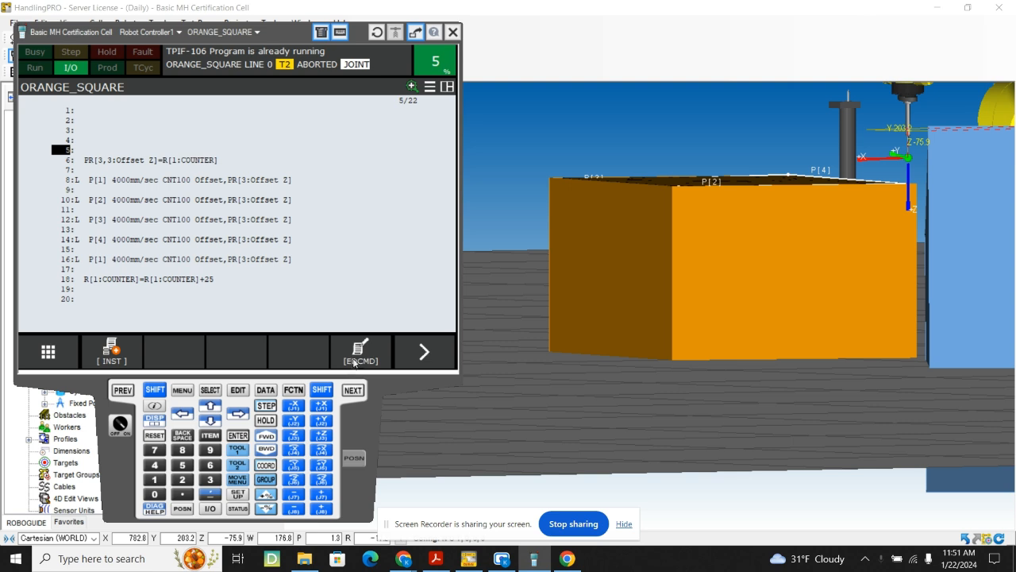
click(361, 351)
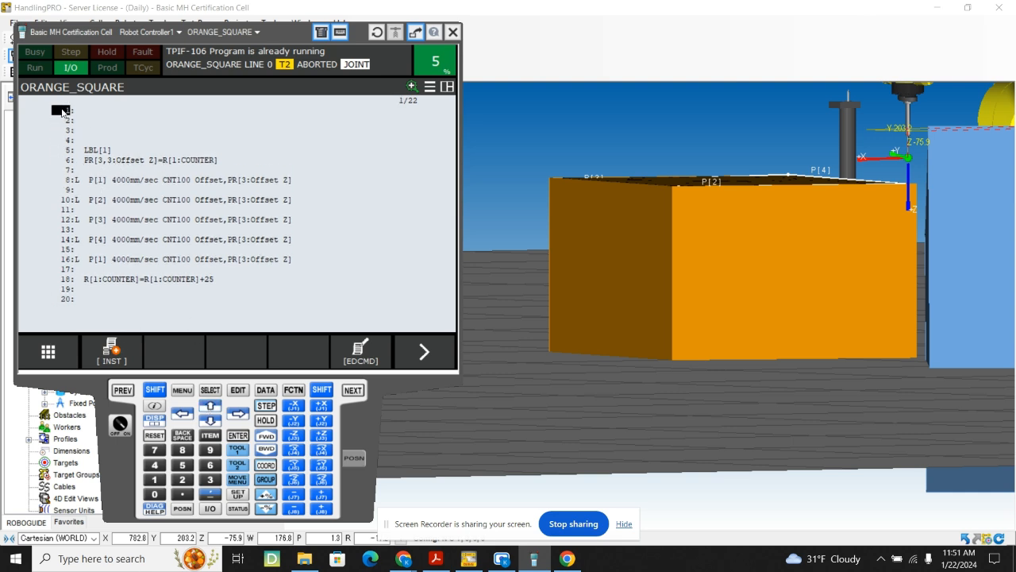
Add PR[3,3:Offset Z]=0 as a register-constant assignment on line 1.
click(112, 351)
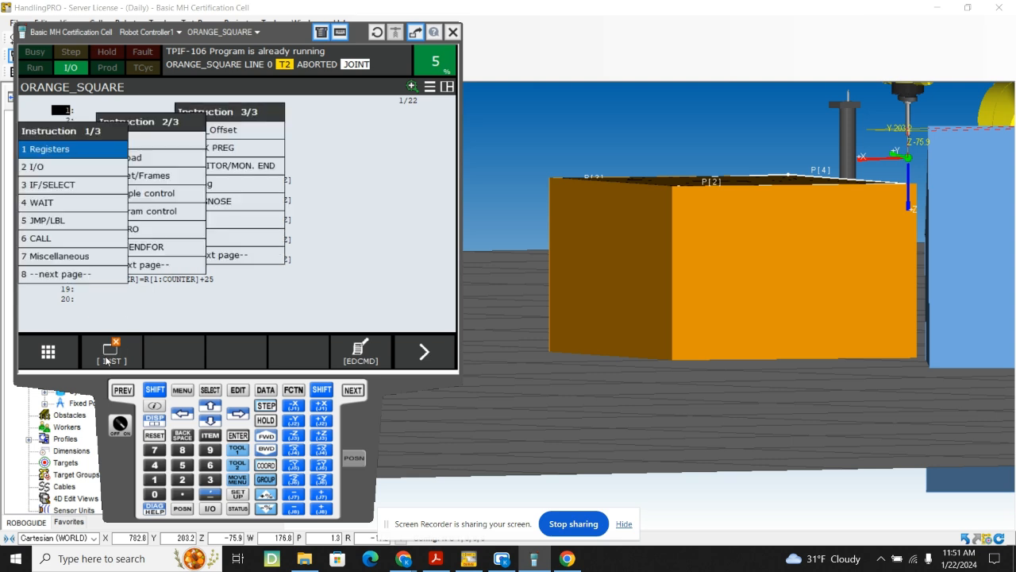
click(49, 148)
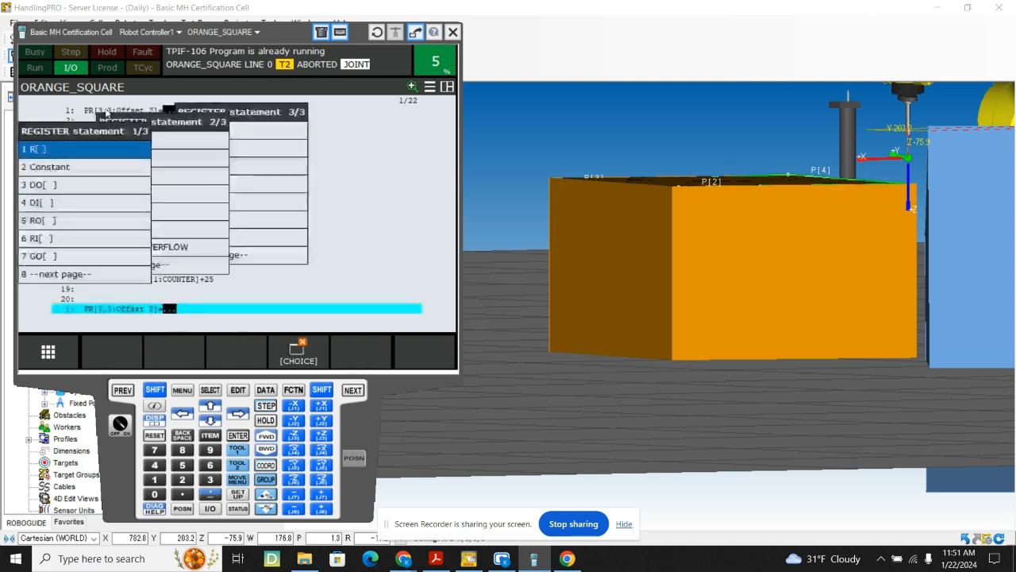
click(52, 166)
text(0)
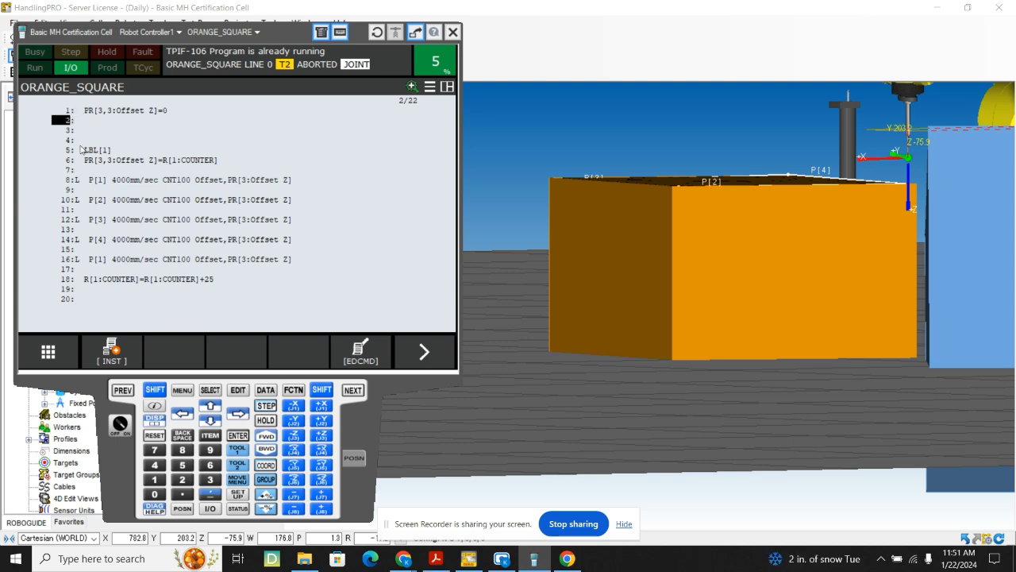
mouse_move(181, 229)
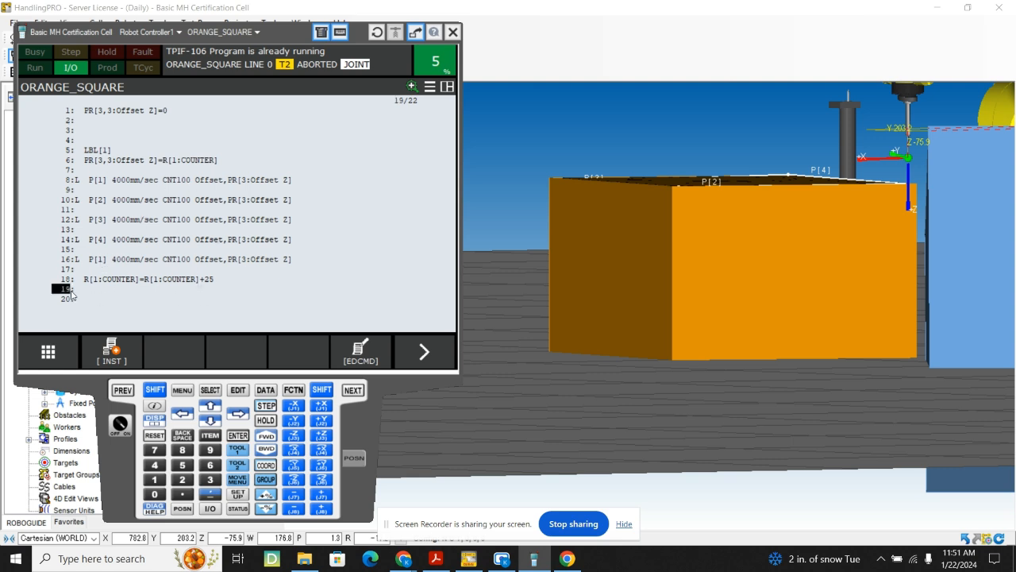
Scroll down to the blank line after the counter increment.
scroll(down, 3)
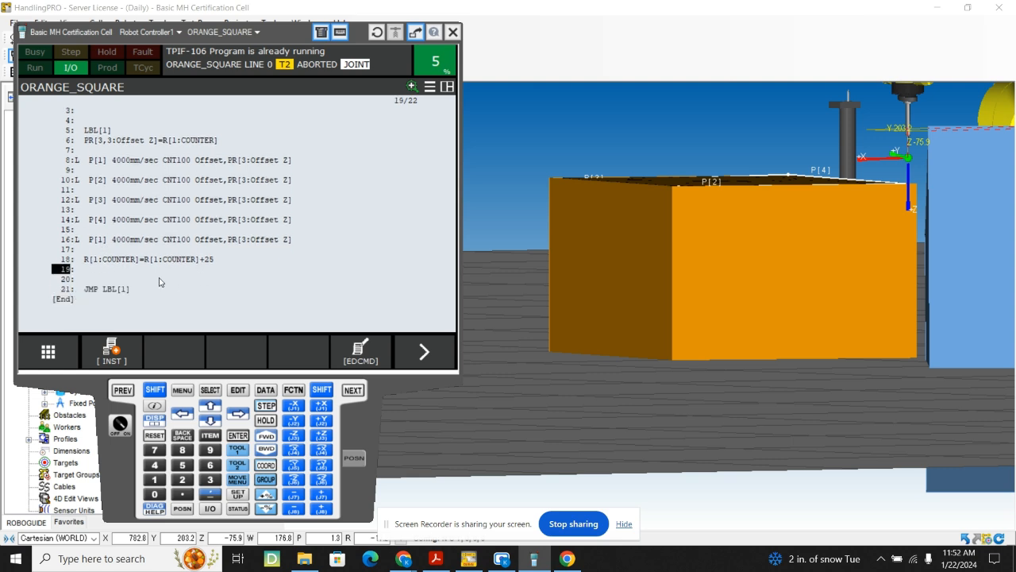
mouse_move(212, 263)
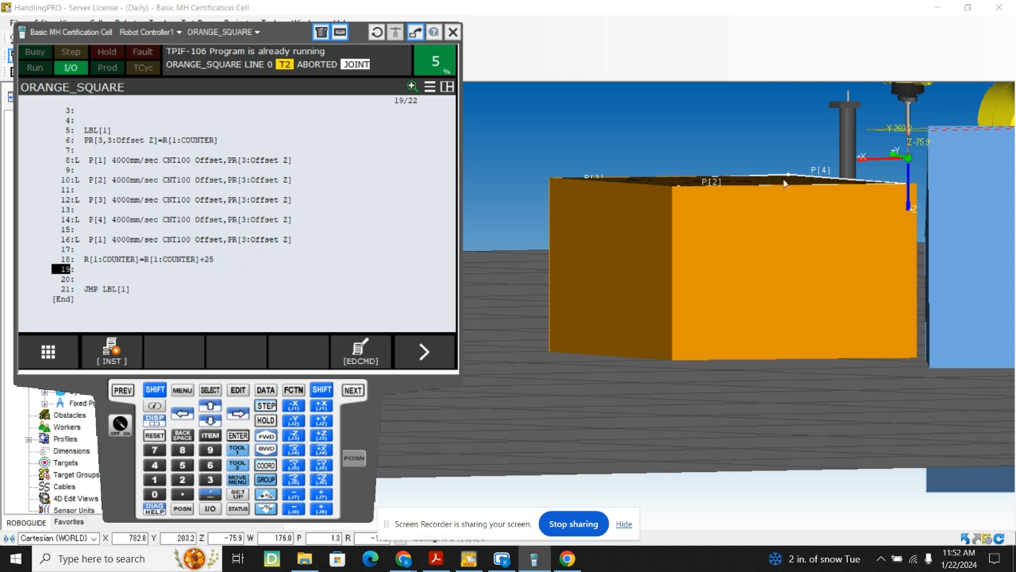
mouse_move(228, 248)
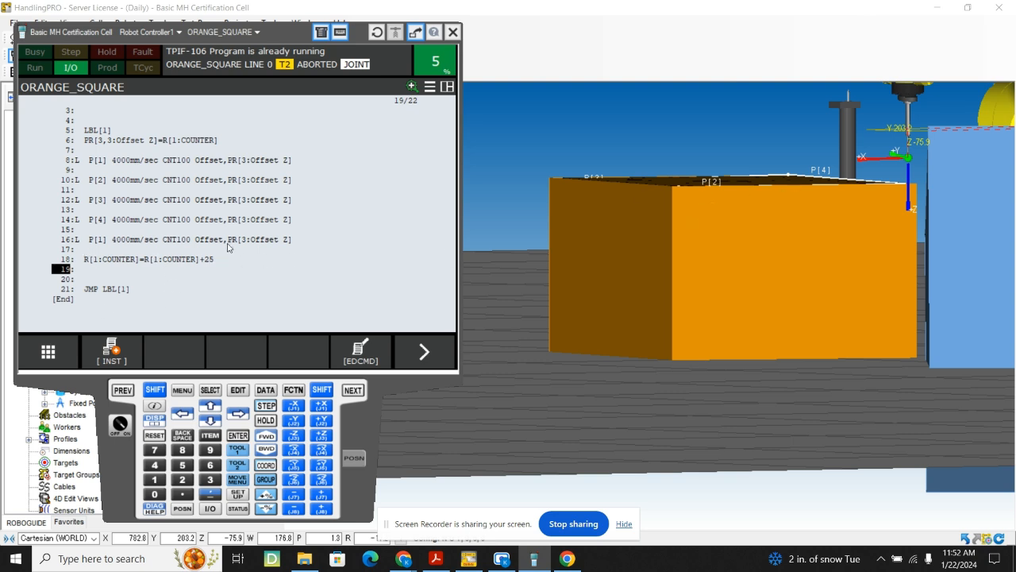
mouse_move(225, 253)
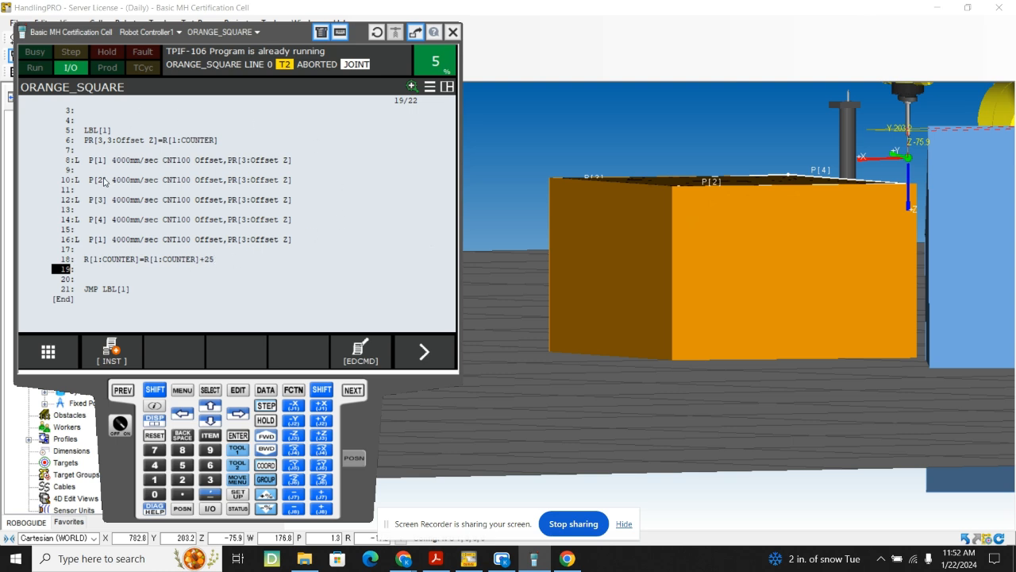
mouse_move(71, 134)
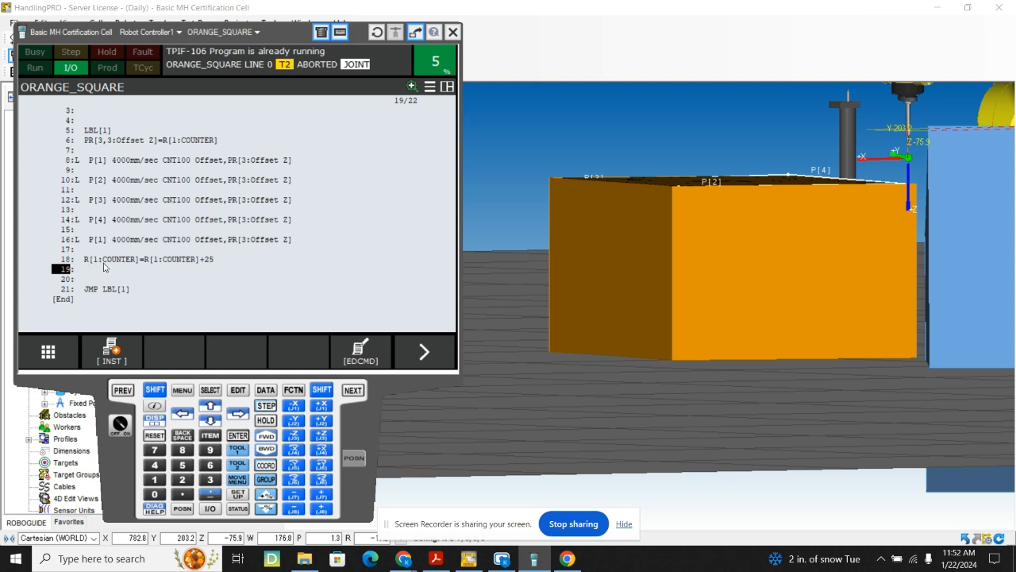
mouse_move(76, 282)
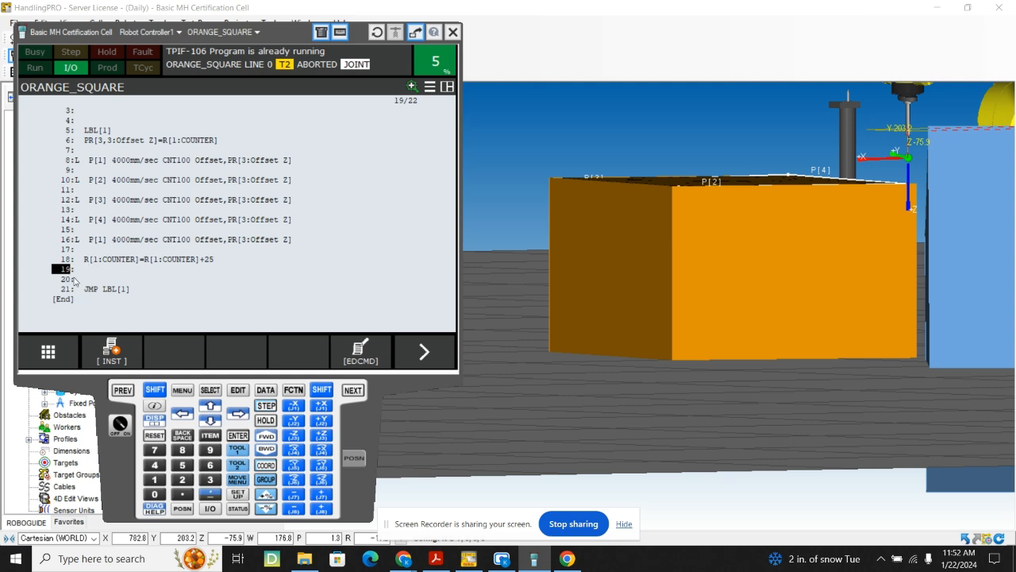
Insert a line before the loop jump and add IF R[1:COUNTER]=75 constant check.
click(361, 351)
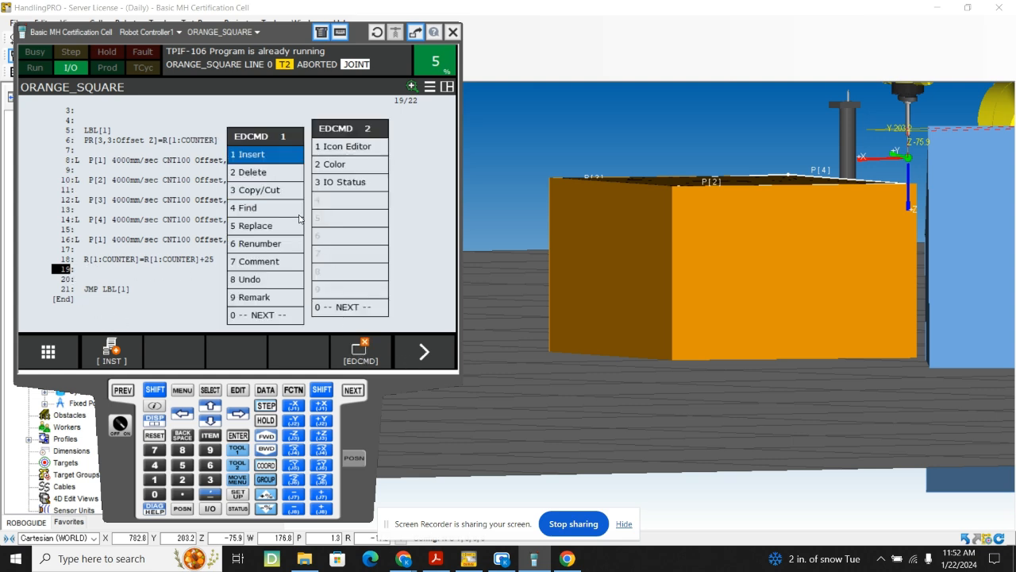
click(248, 154)
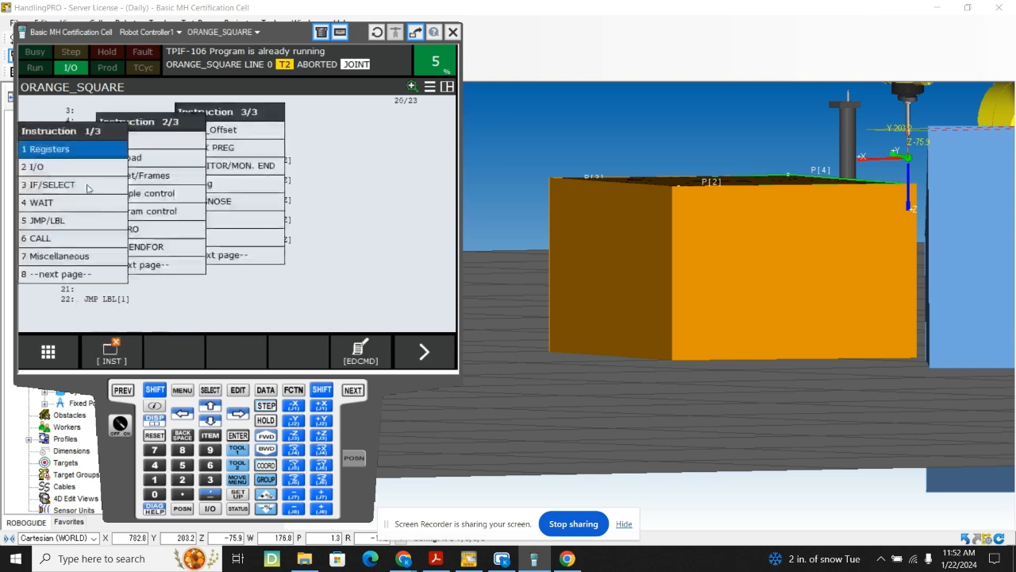
click(56, 184)
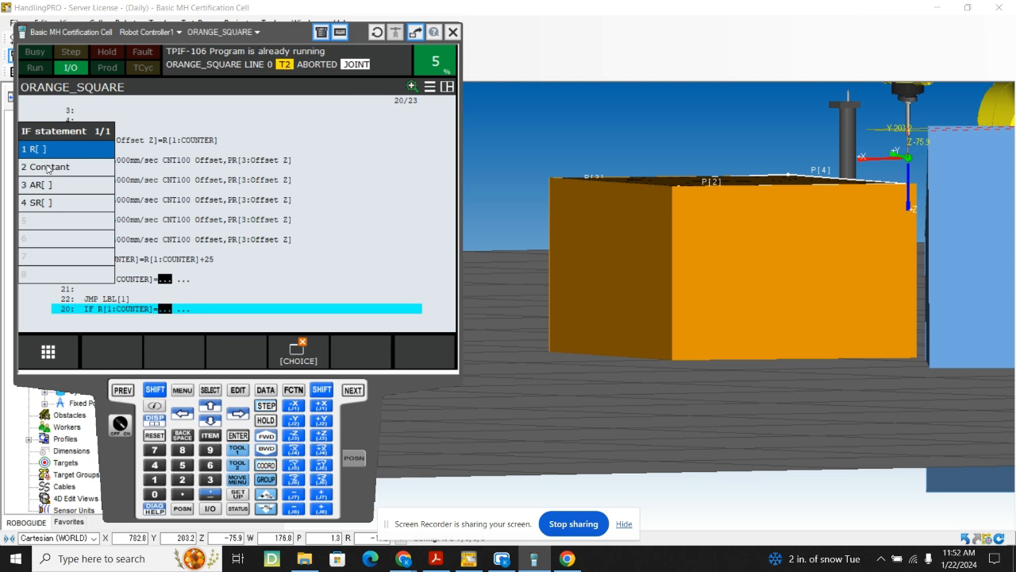
click(53, 167)
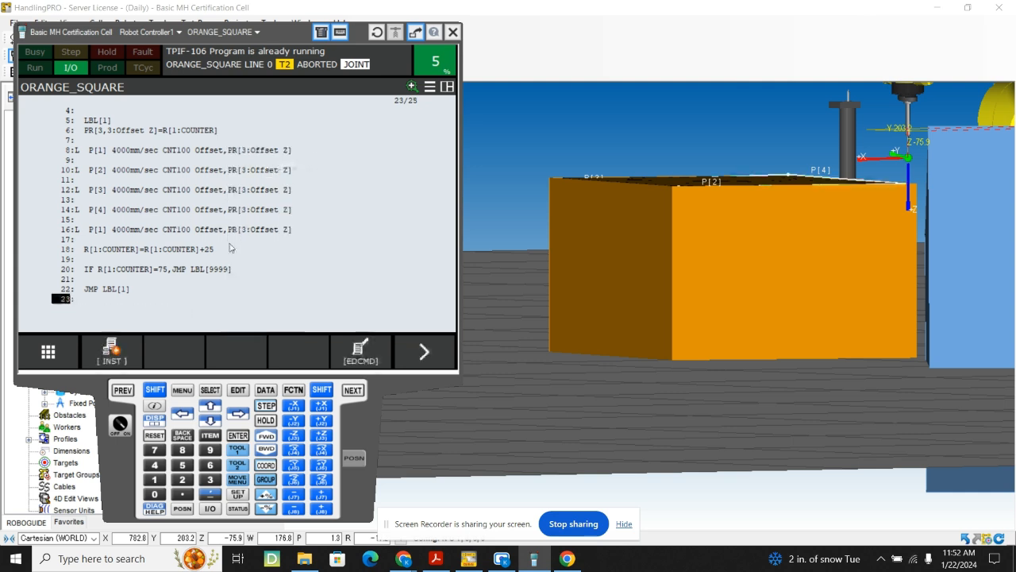
scroll(down, 3)
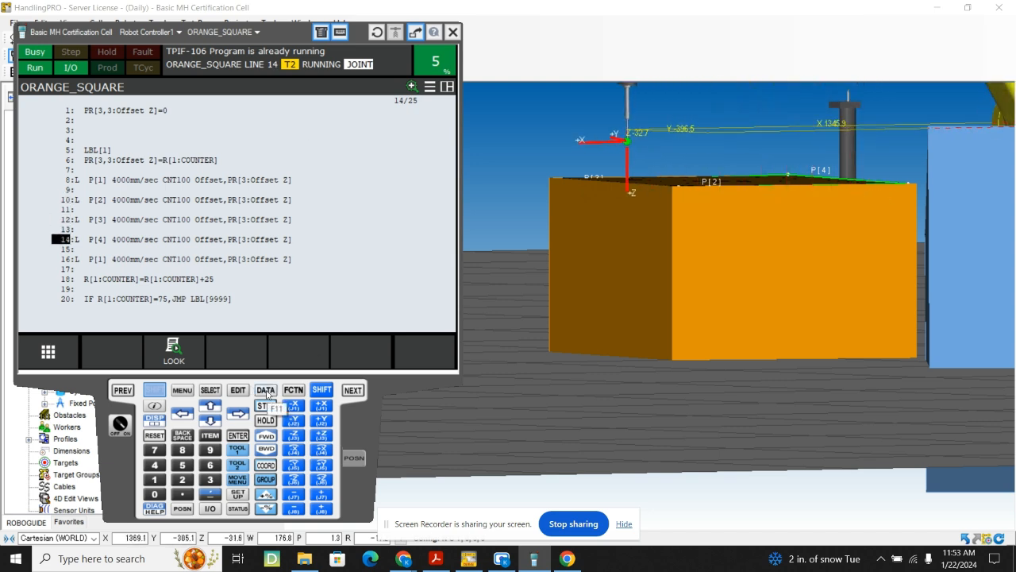
View the position register values, then return to the program listing.
click(265, 390)
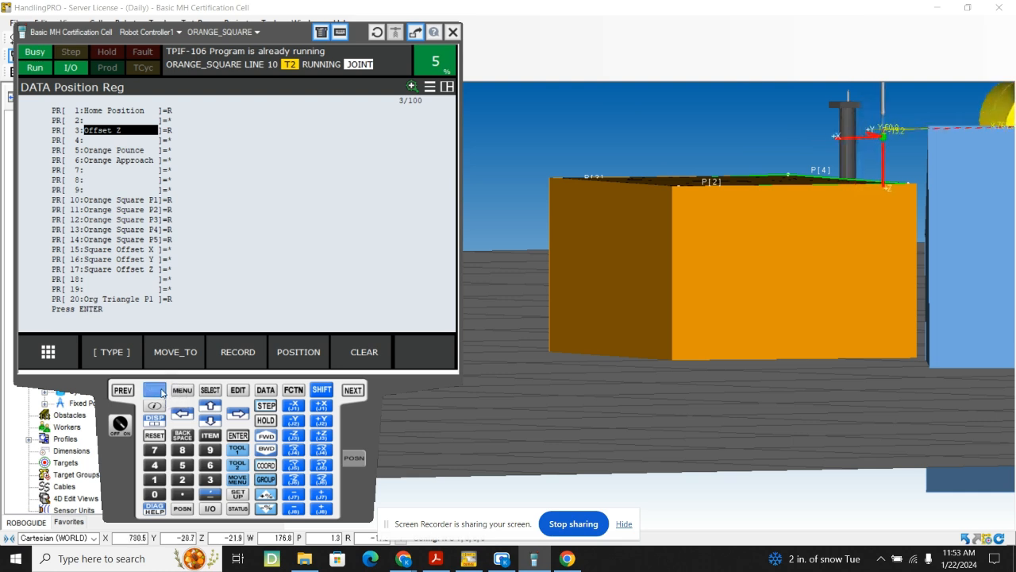
click(154, 390)
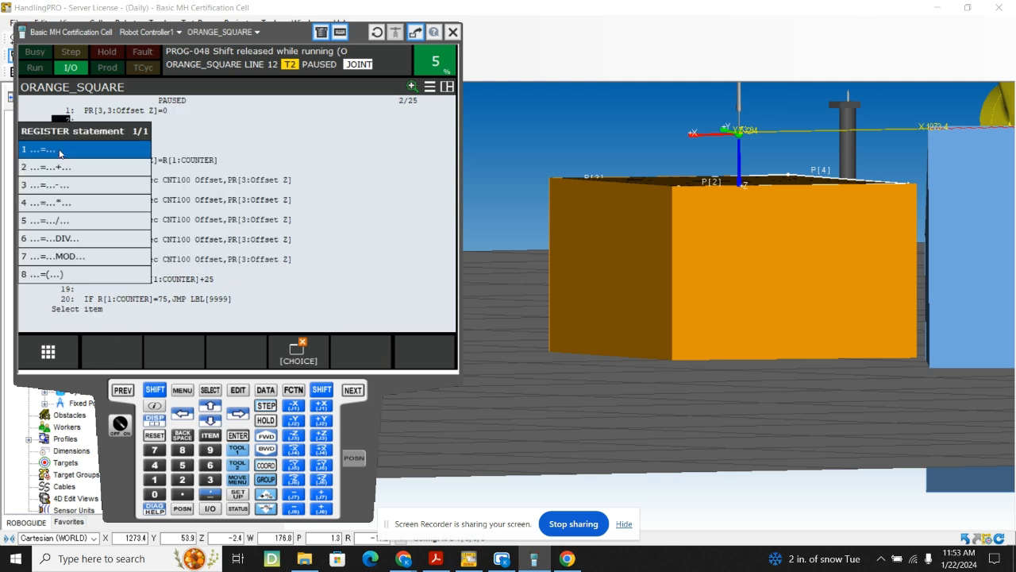
Choose a plain assignment to numeric register R[1] on line 2.
click(64, 149)
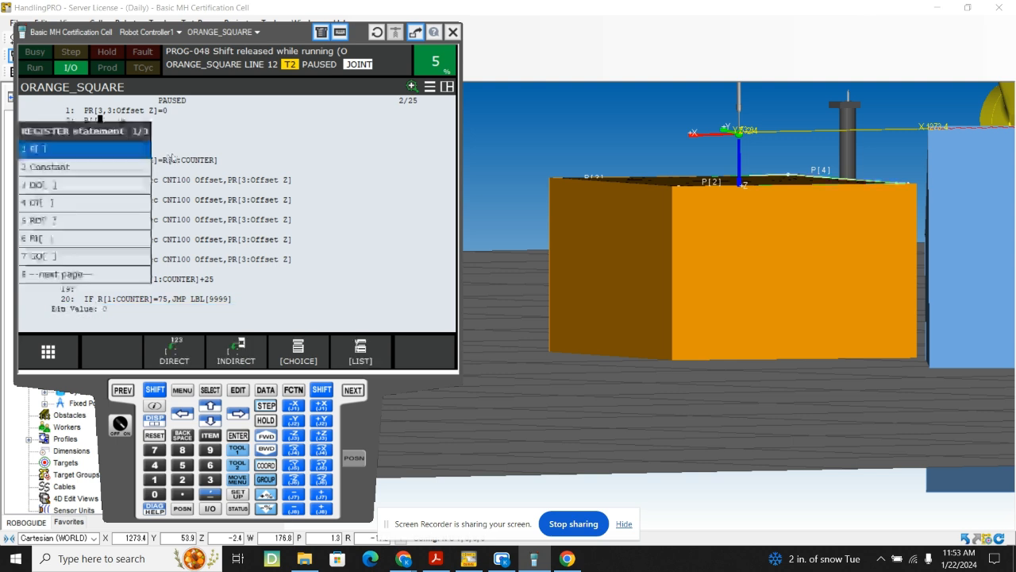
click(50, 167)
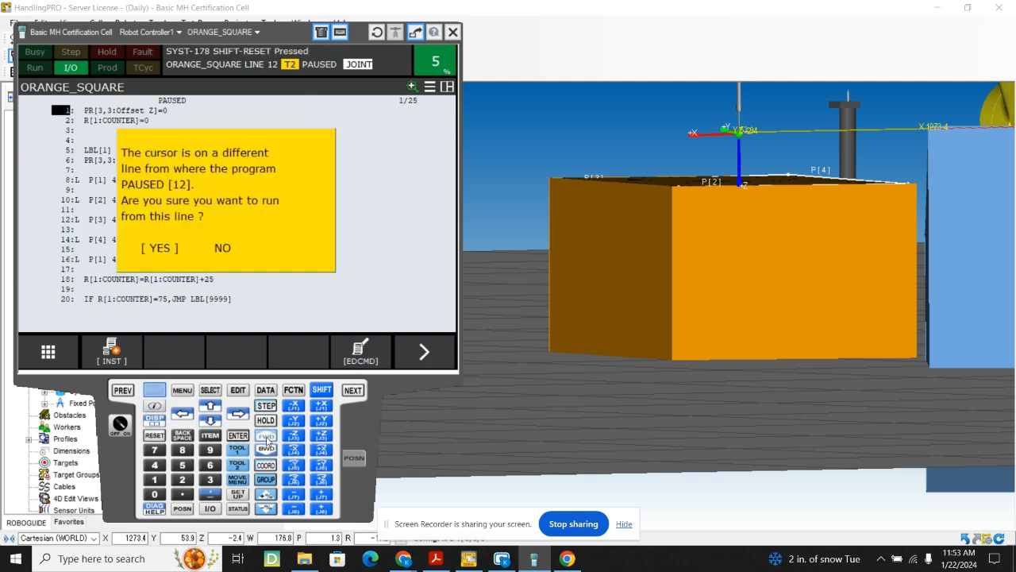
Run ORANGE_SQUARE from line 1 until it stops, then reset.
click(159, 248)
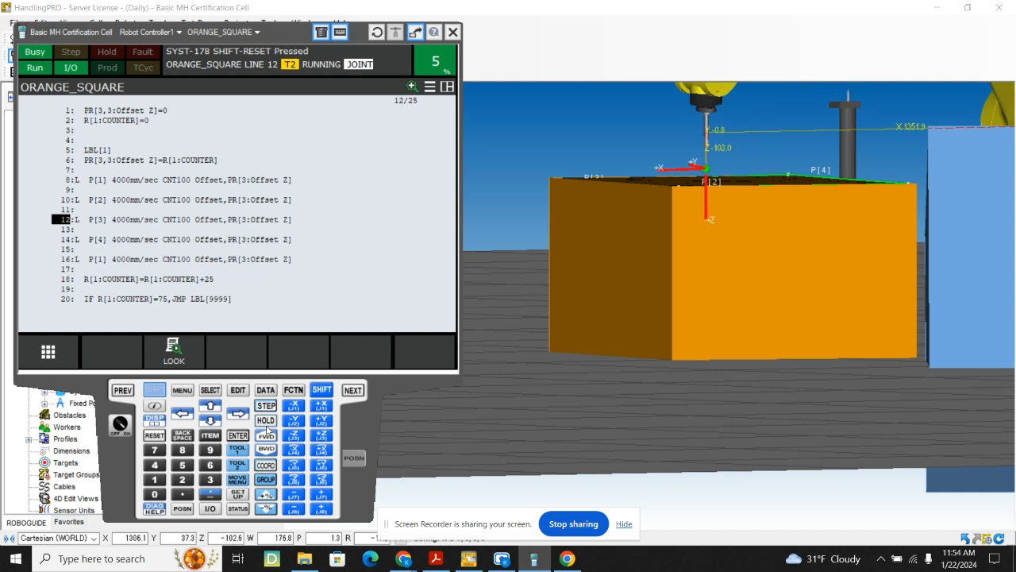
click(266, 436)
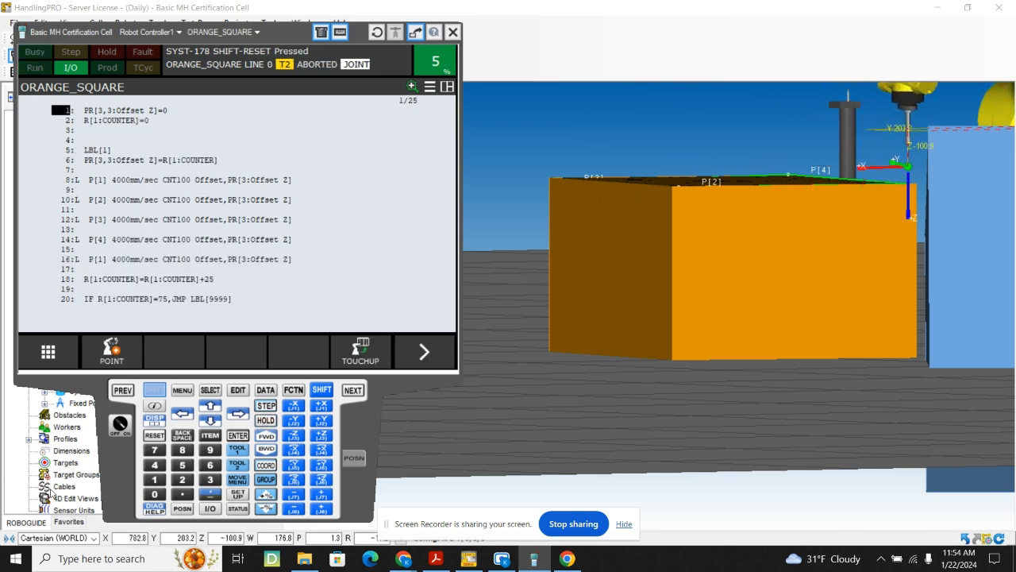
click(154, 390)
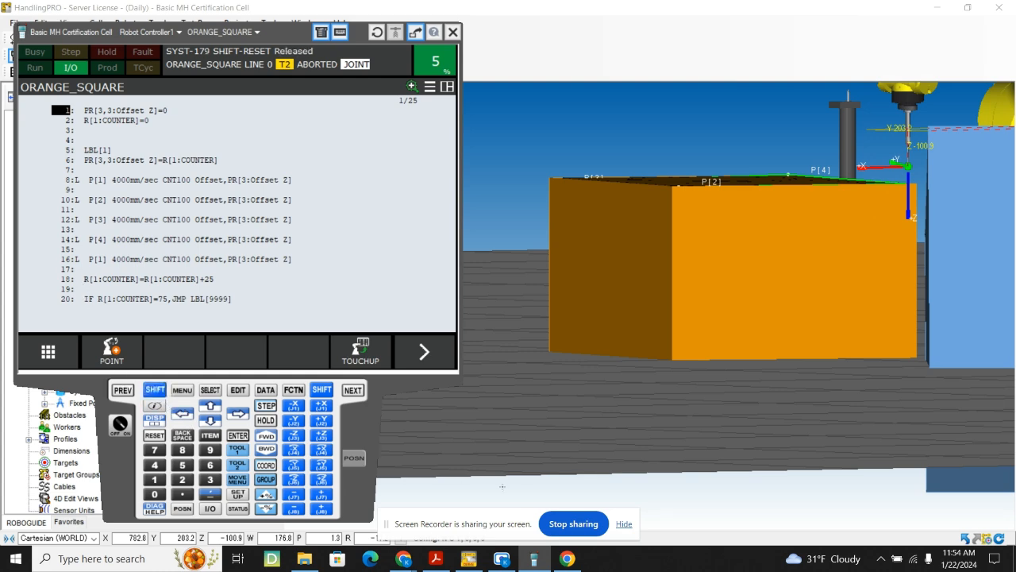